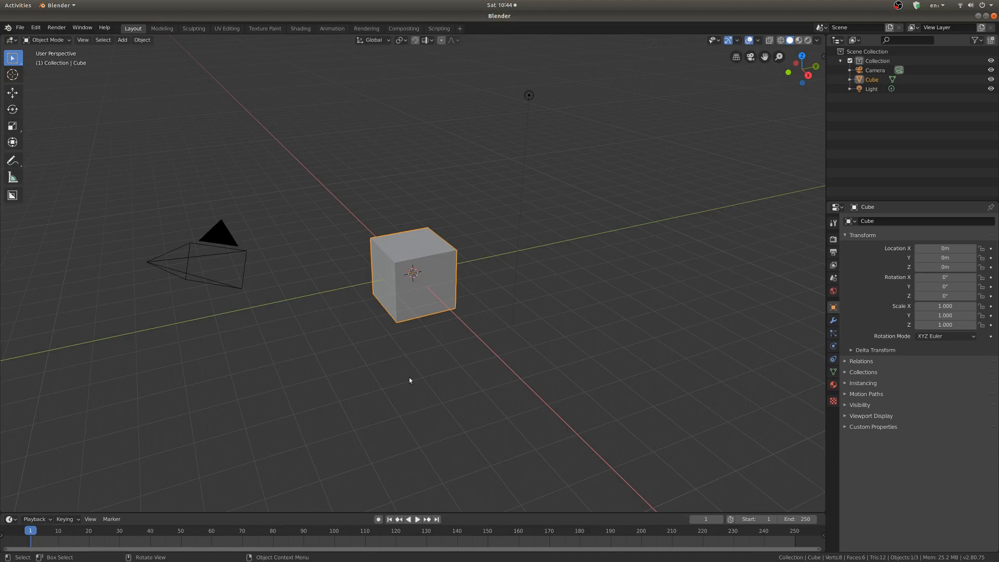
mouse_move(495, 310)
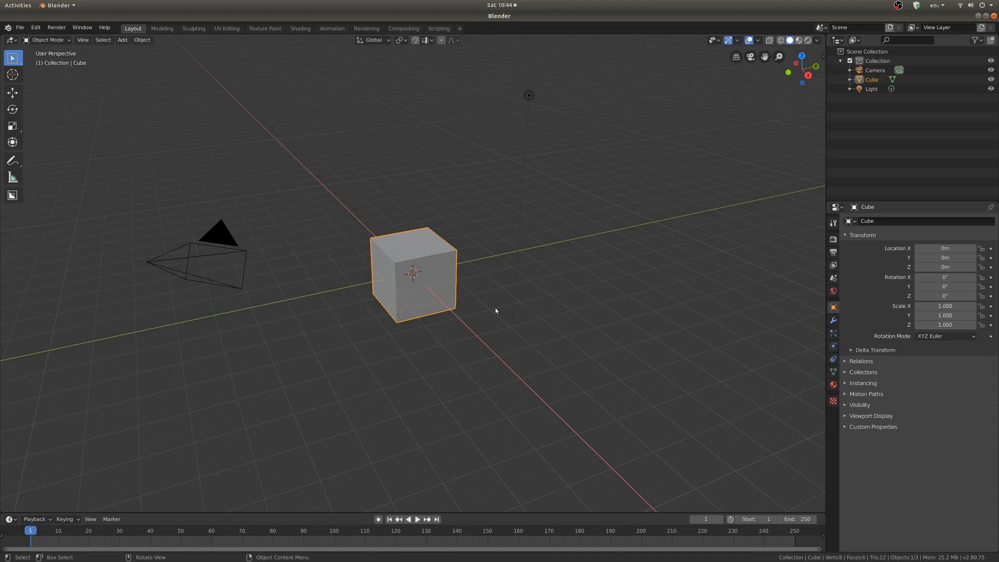
mouse_move(469, 258)
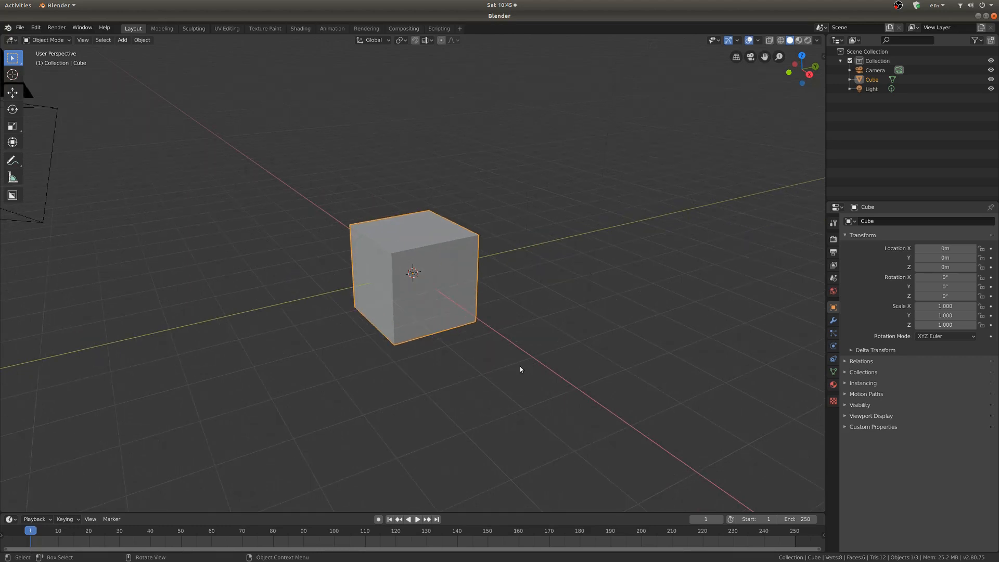
mouse_move(537, 266)
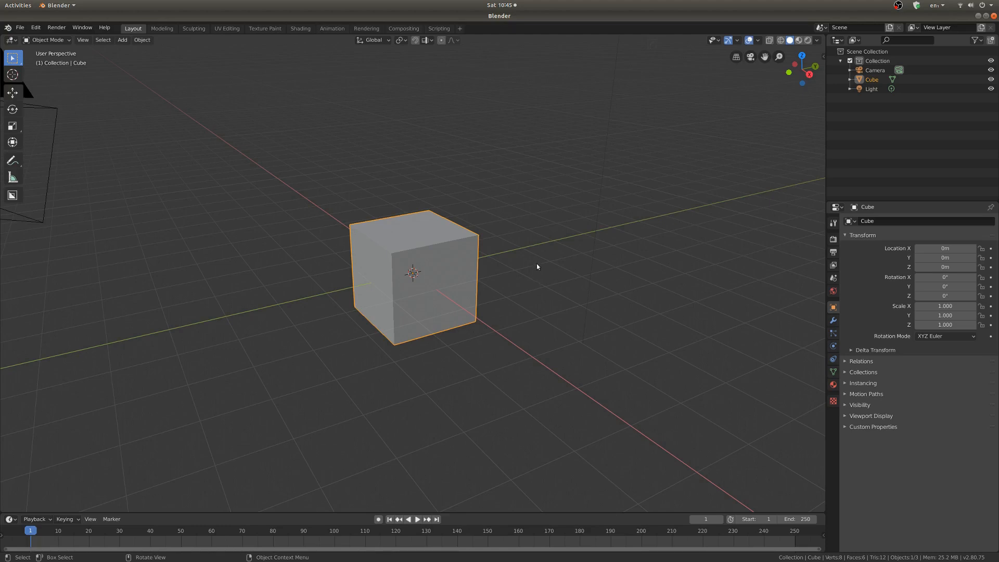
mouse_move(512, 255)
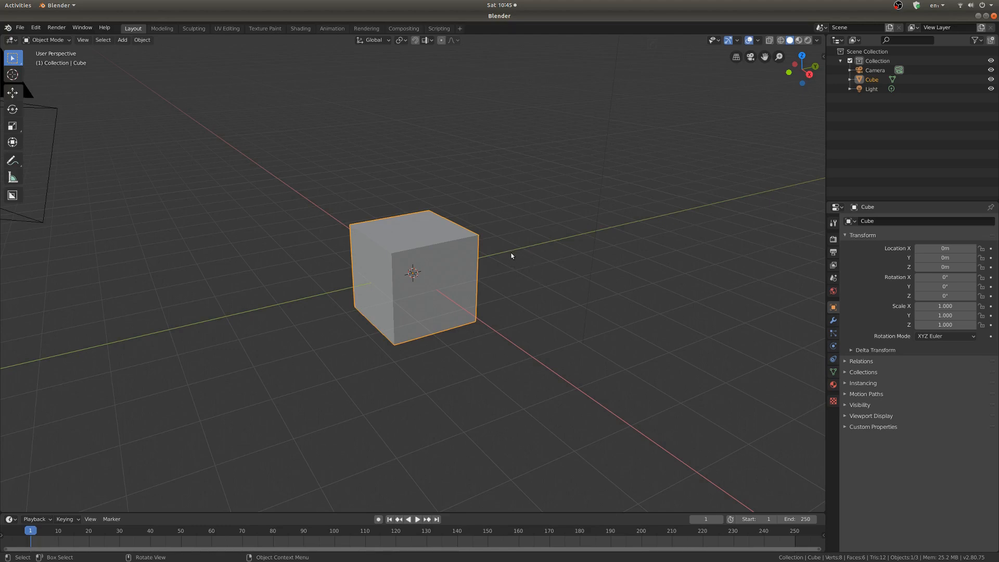
mouse_move(506, 265)
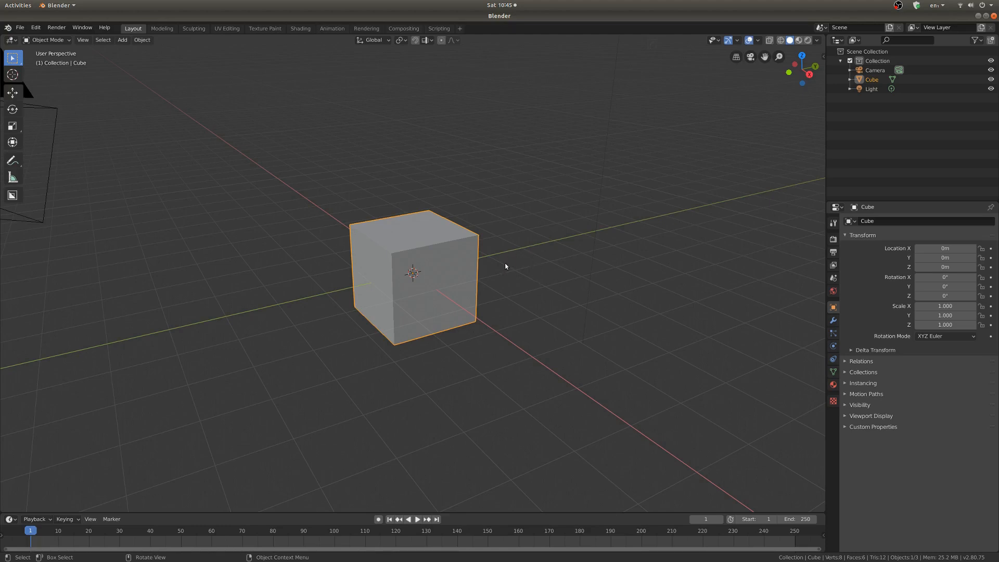
mouse_move(536, 222)
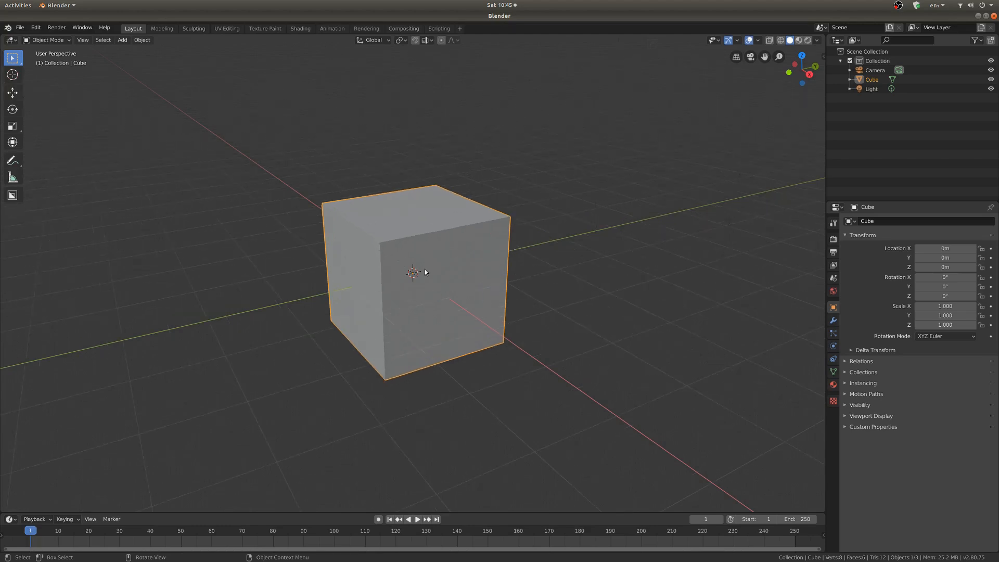
mouse_move(546, 223)
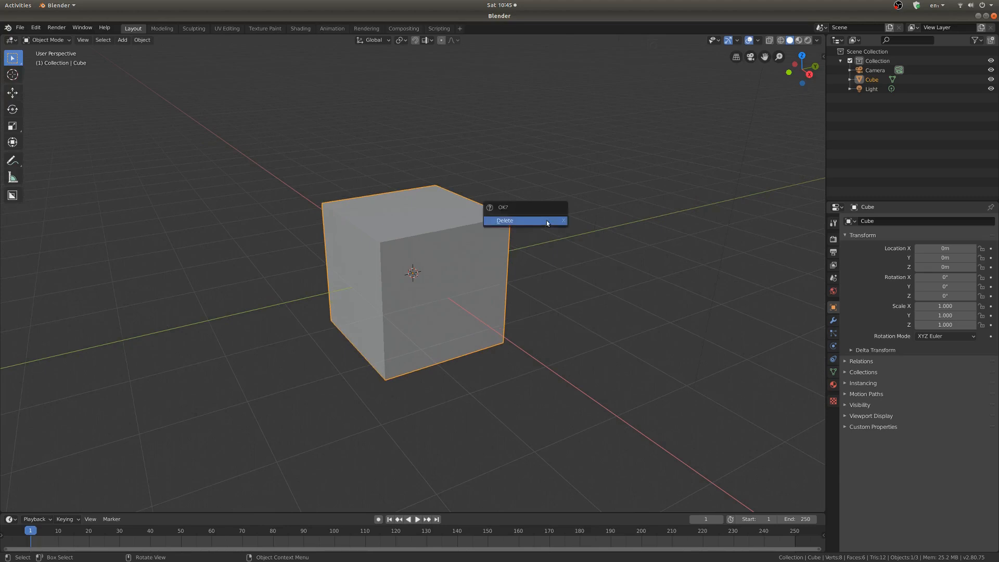
- Delete the default cube and add a Suzanne monkey head mesh
click(504, 220)
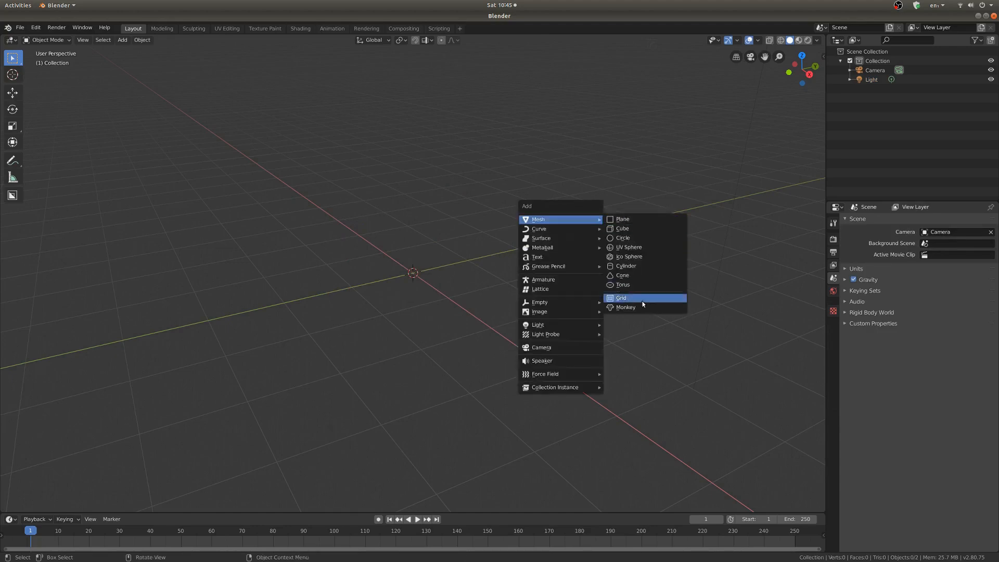
click(625, 307)
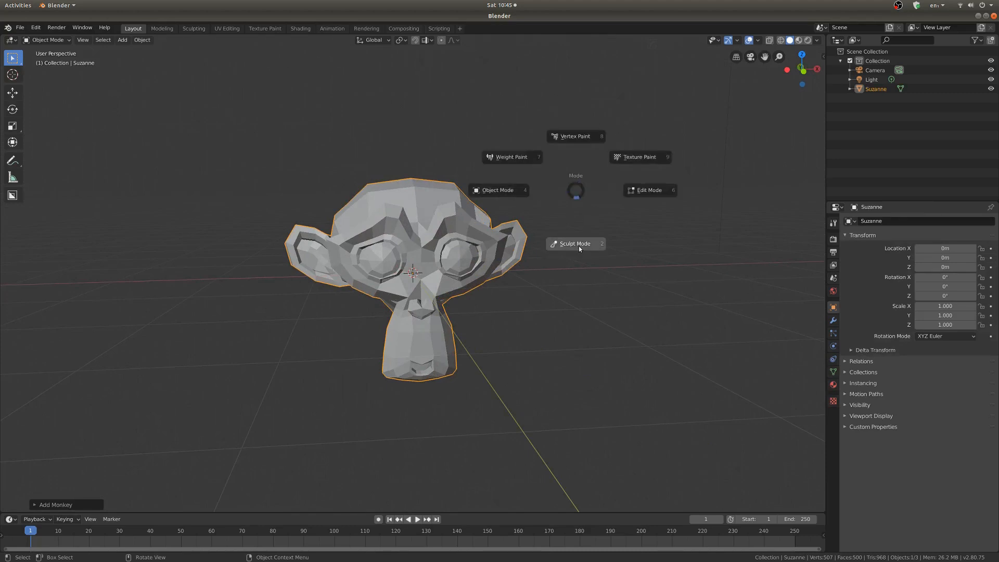
- Enter Sculpt Mode on the monkey head via the mode pie menu
click(574, 244)
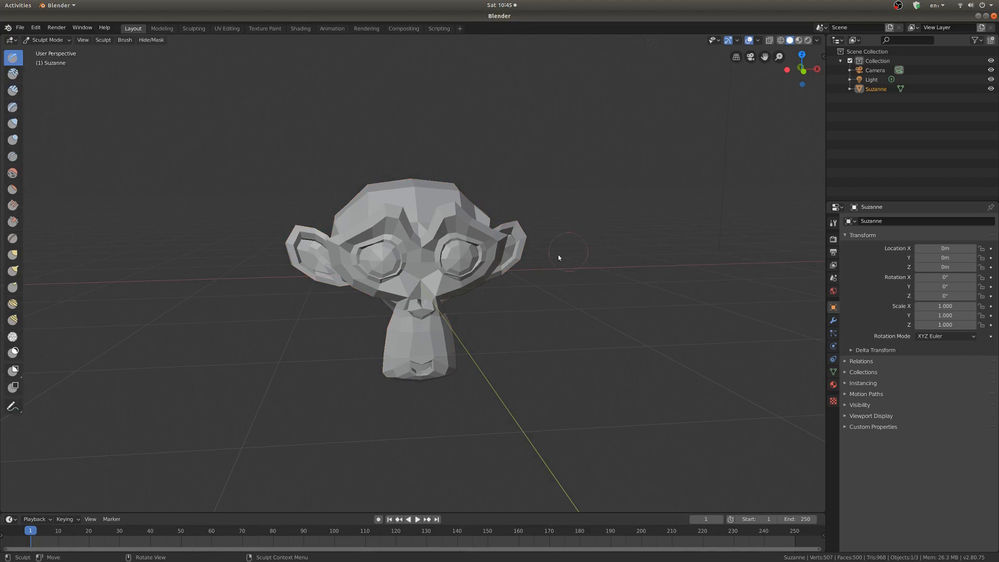
mouse_move(418, 219)
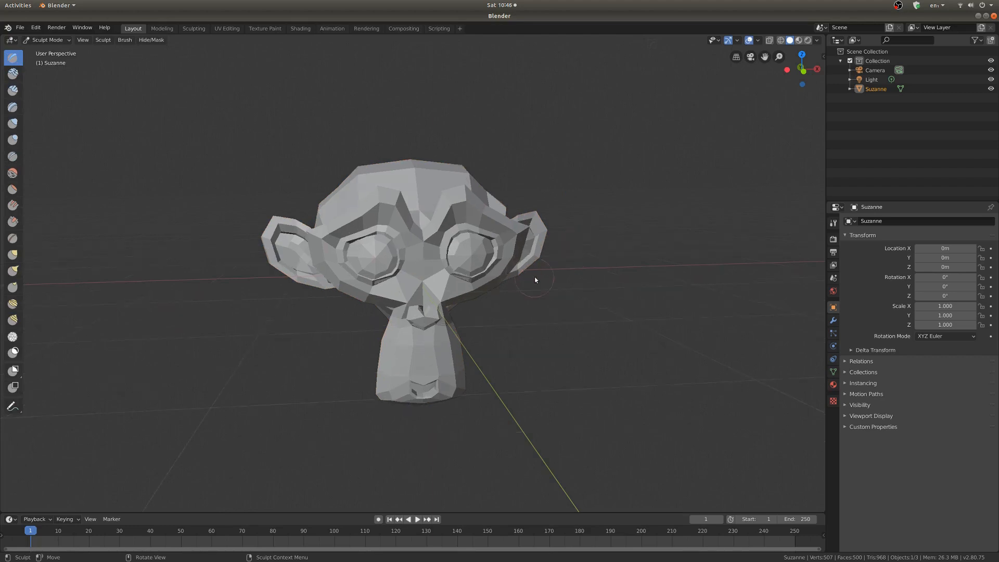
drag(535, 280, 181, 309)
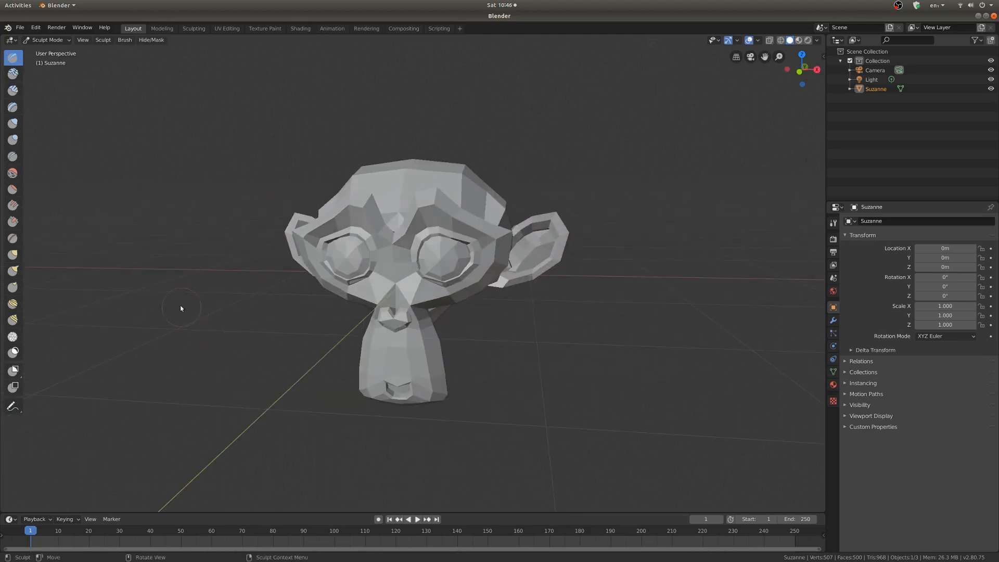
mouse_move(268, 350)
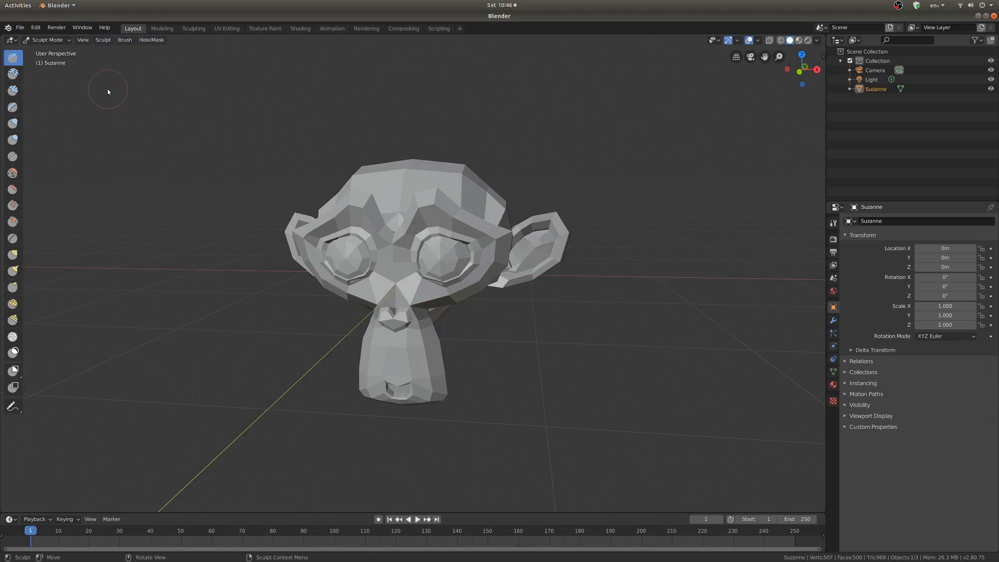
- Enable Tool Settings in the View menu to show brush radius and strength
click(82, 39)
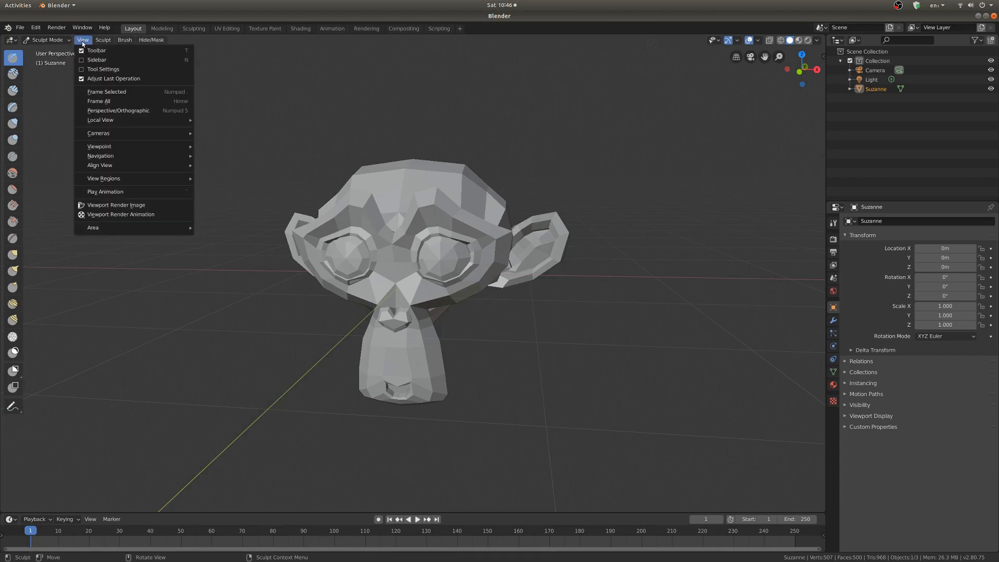
mouse_move(103, 69)
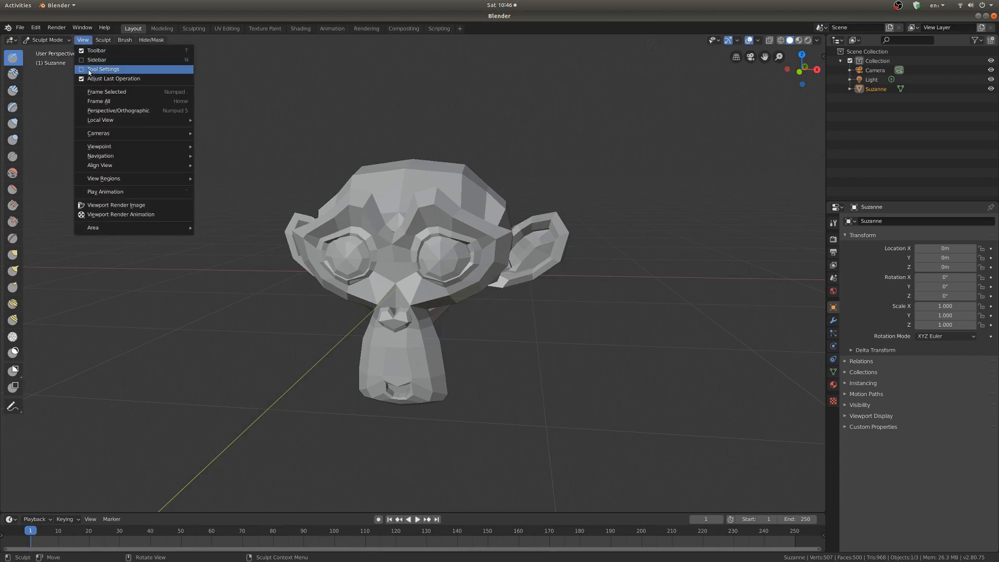
click(104, 69)
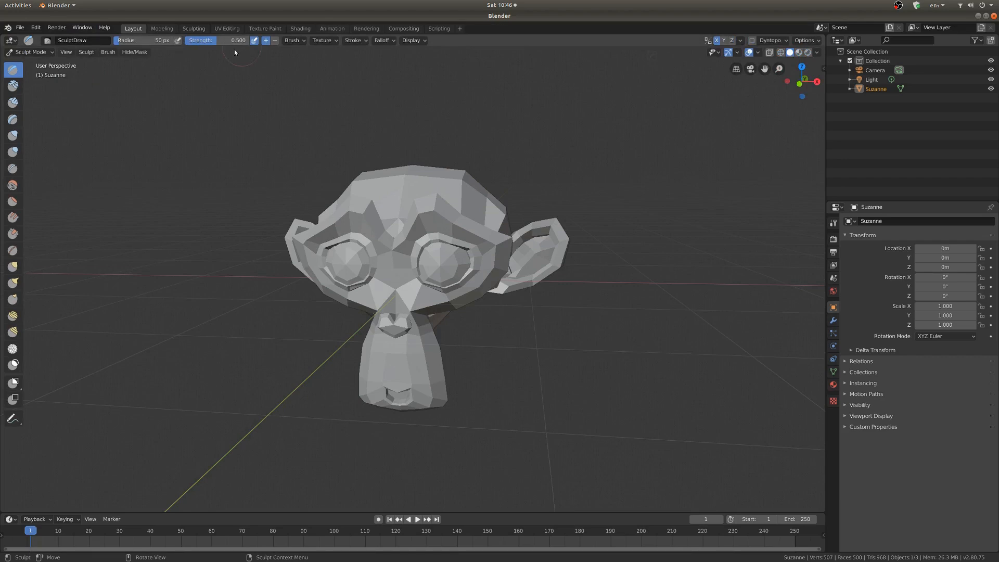
mouse_move(237, 52)
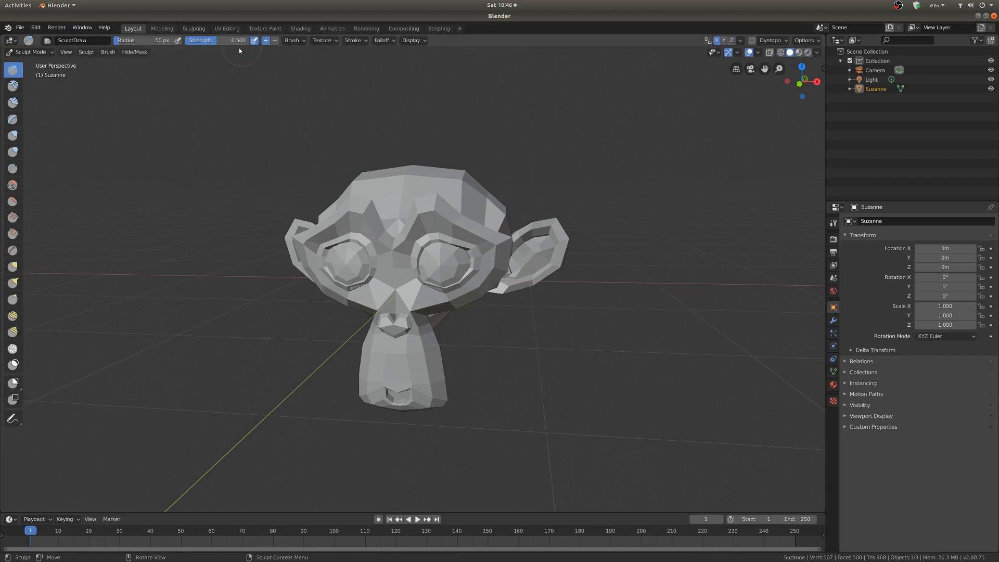
mouse_move(423, 274)
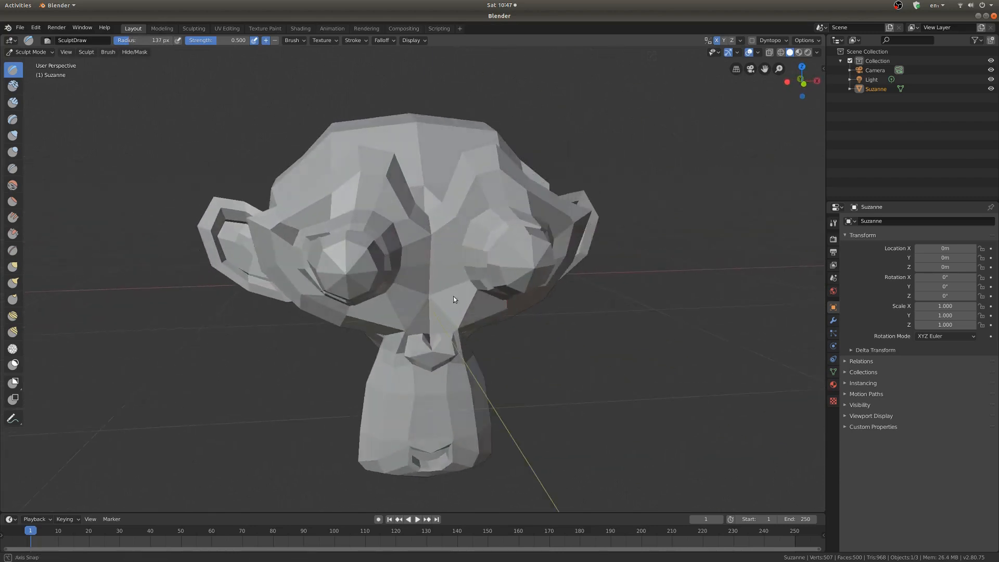
- Orbit around the head from the side and below after enlarging the brush to 137 px
drag(452, 299, 464, 237)
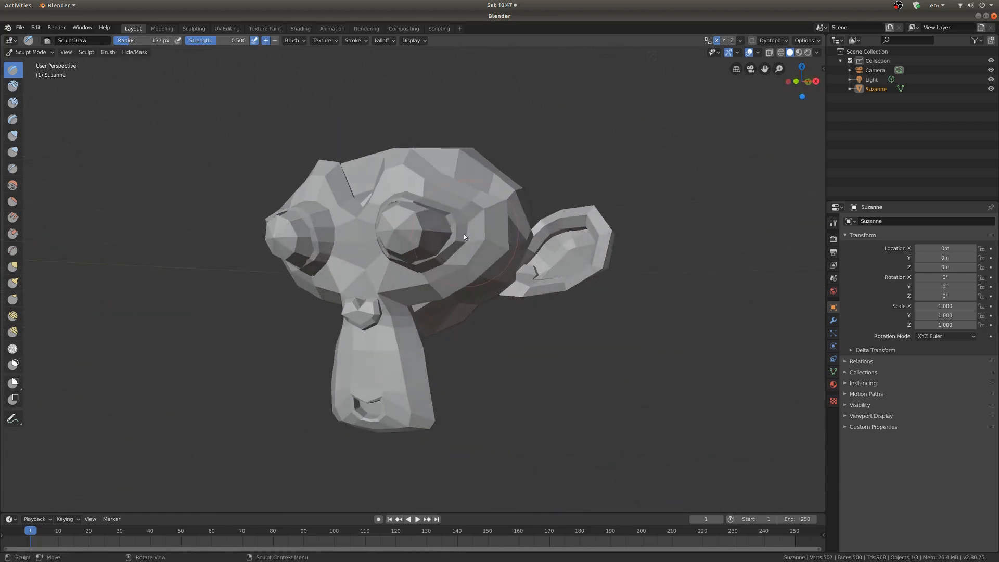
drag(464, 237, 348, 336)
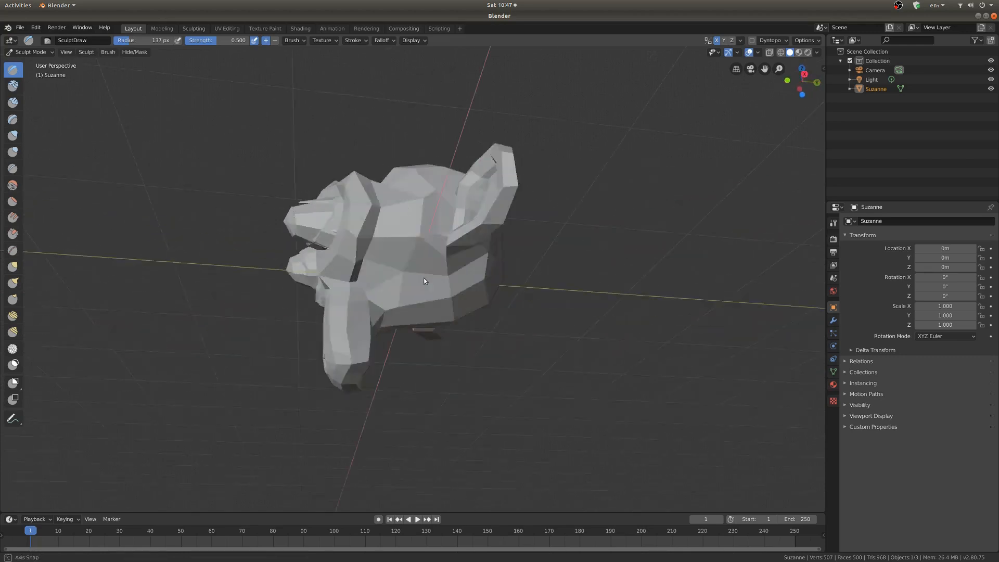
drag(424, 281, 508, 350)
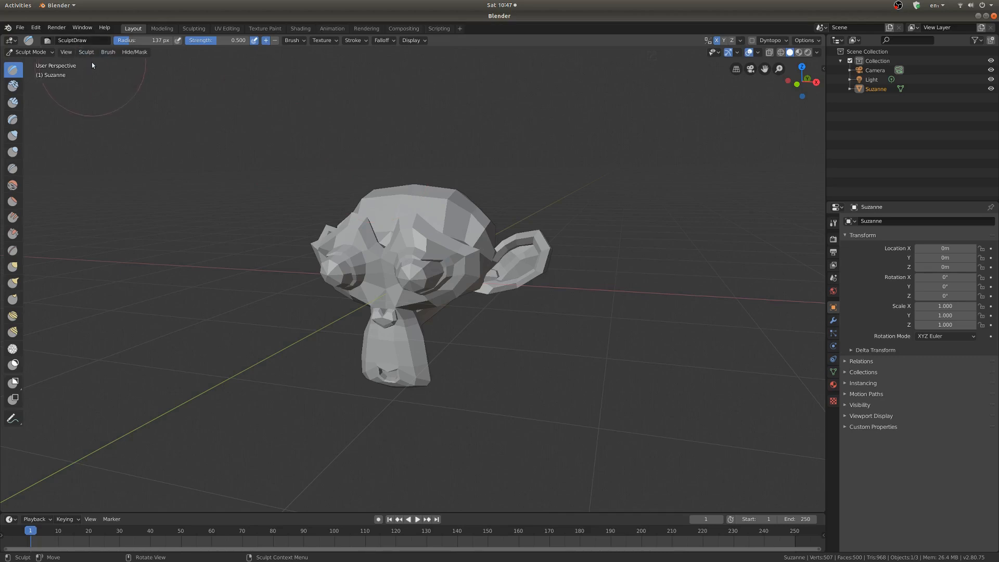
click(86, 52)
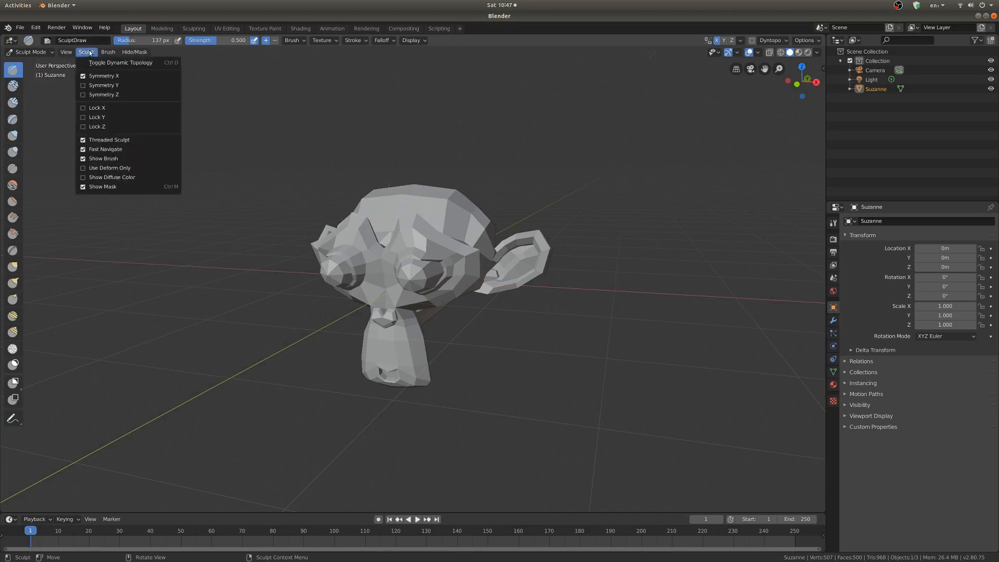
mouse_move(103, 76)
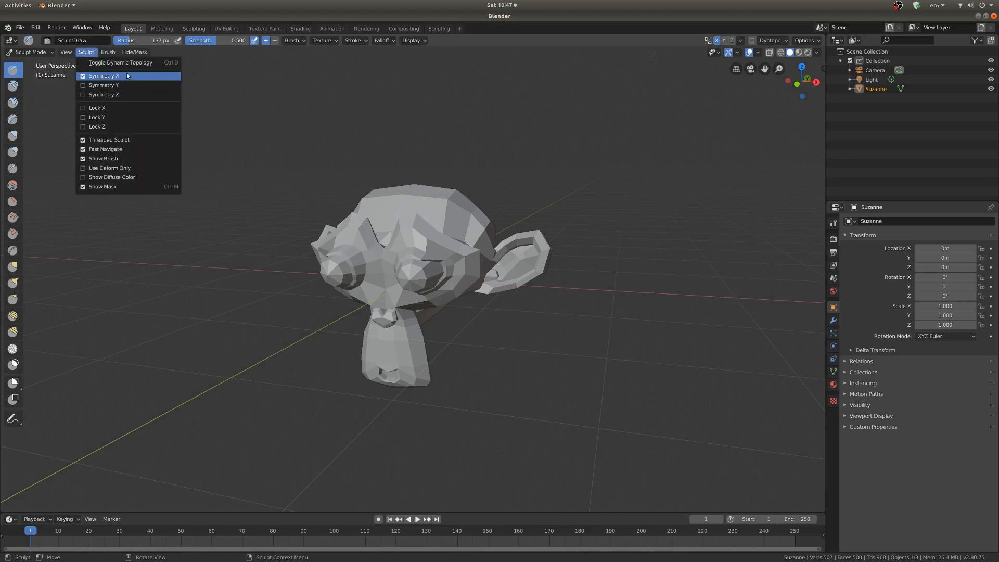
mouse_move(137, 79)
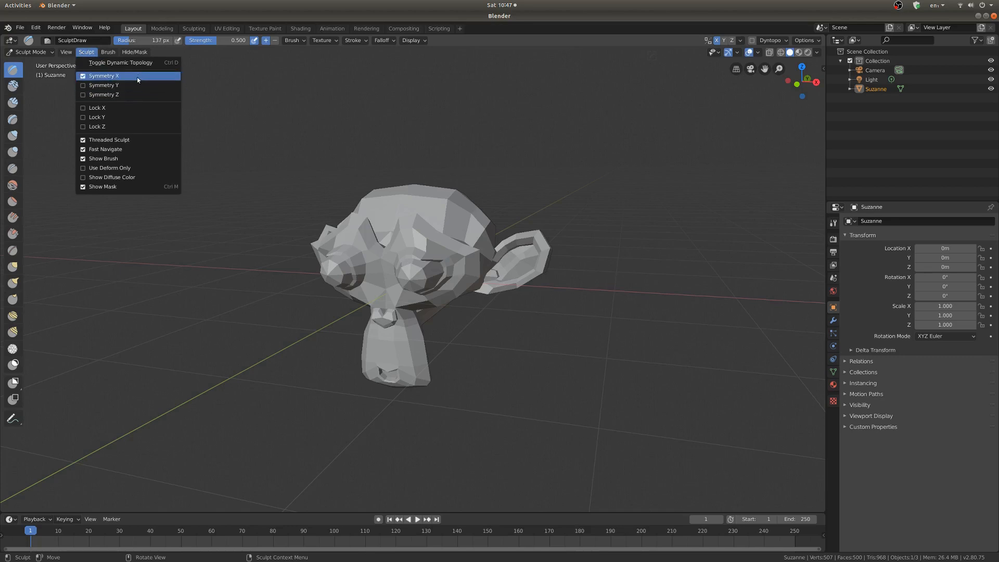
mouse_move(111, 76)
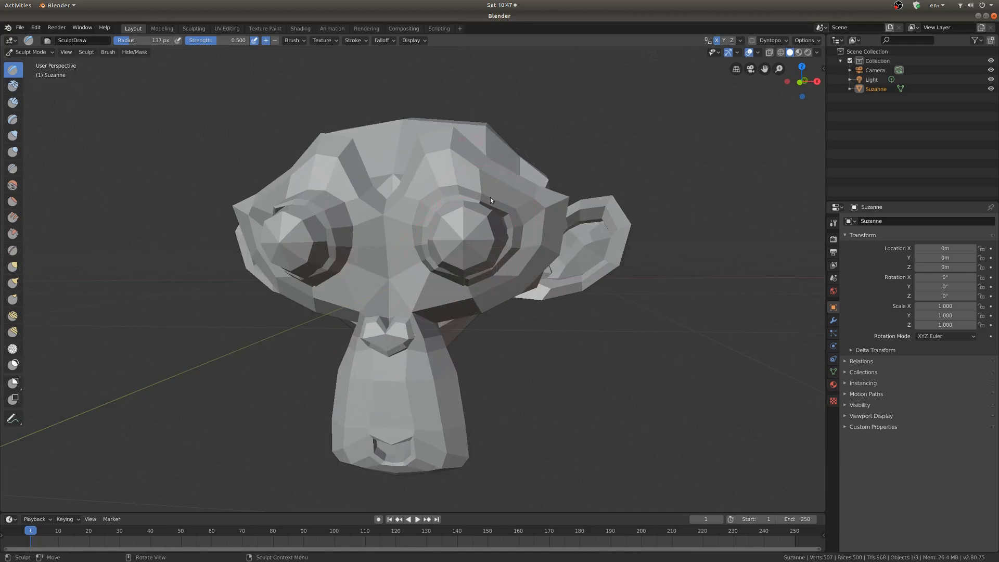
drag(490, 200, 241, 287)
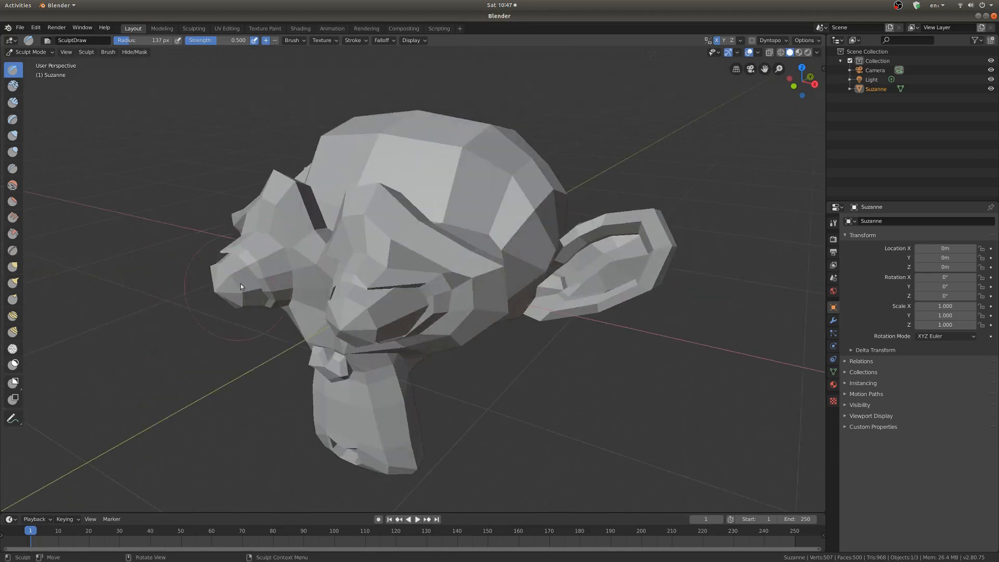
drag(240, 286, 599, 311)
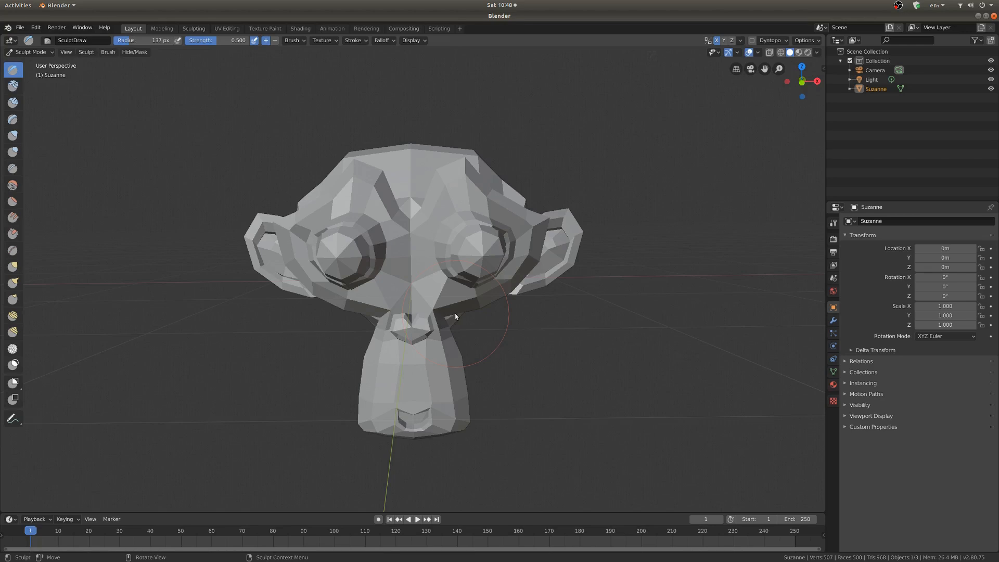
click(87, 52)
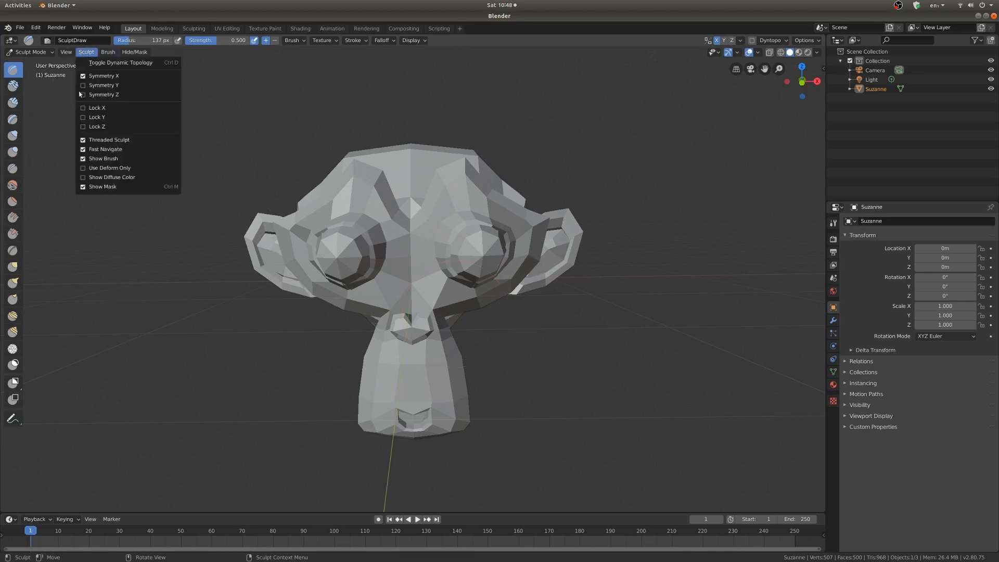
mouse_move(105, 84)
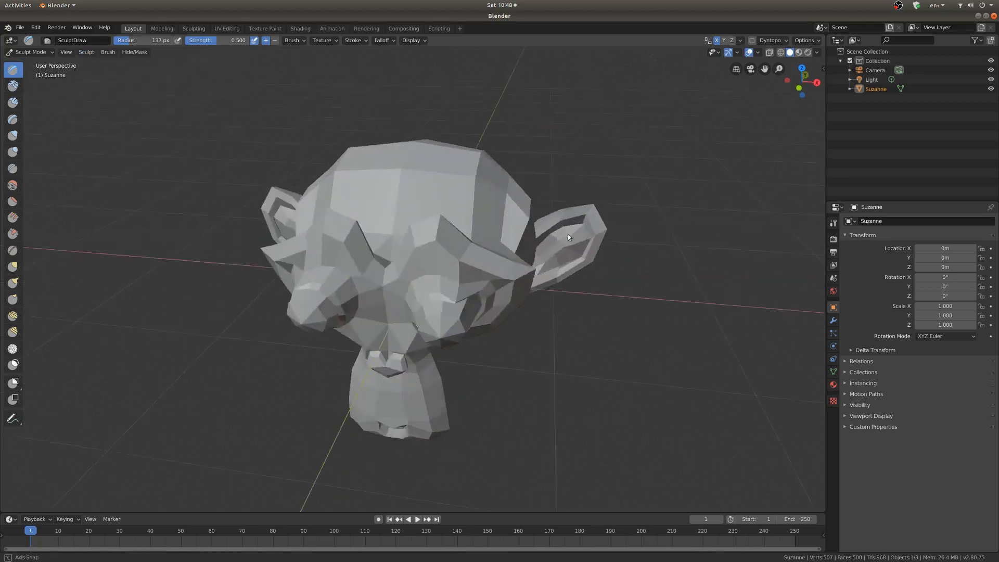
drag(566, 237, 392, 330)
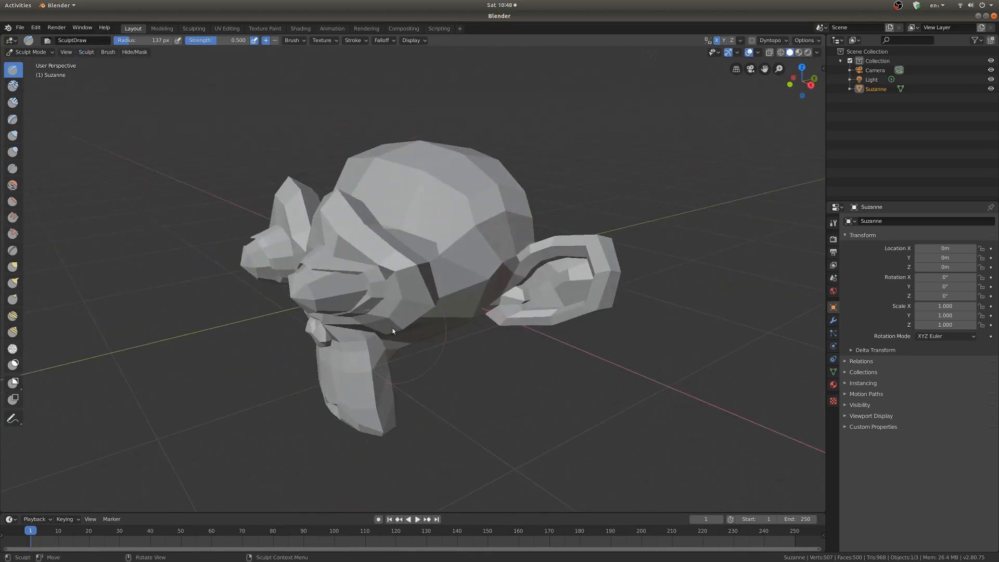
drag(392, 331, 447, 257)
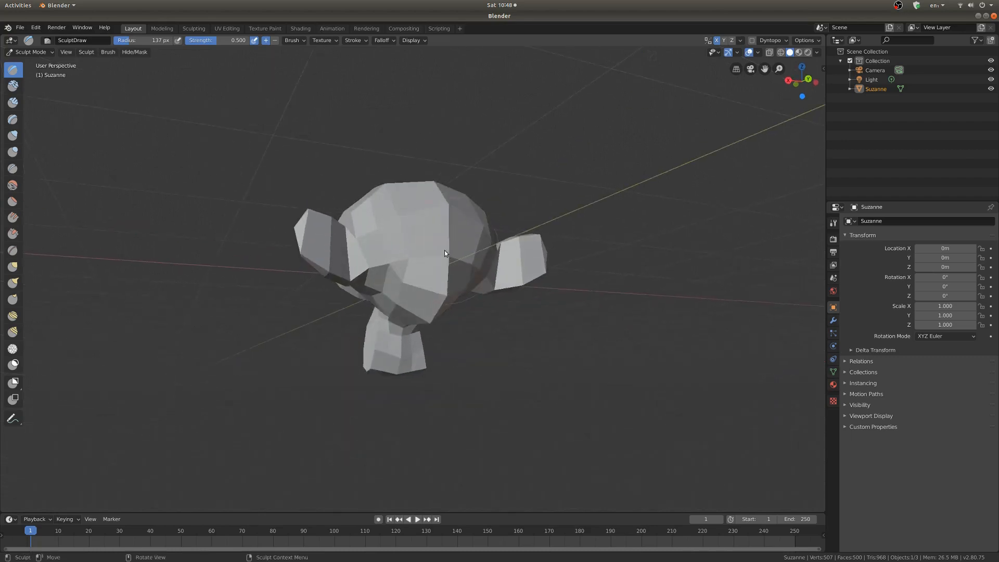
drag(447, 254, 316, 324)
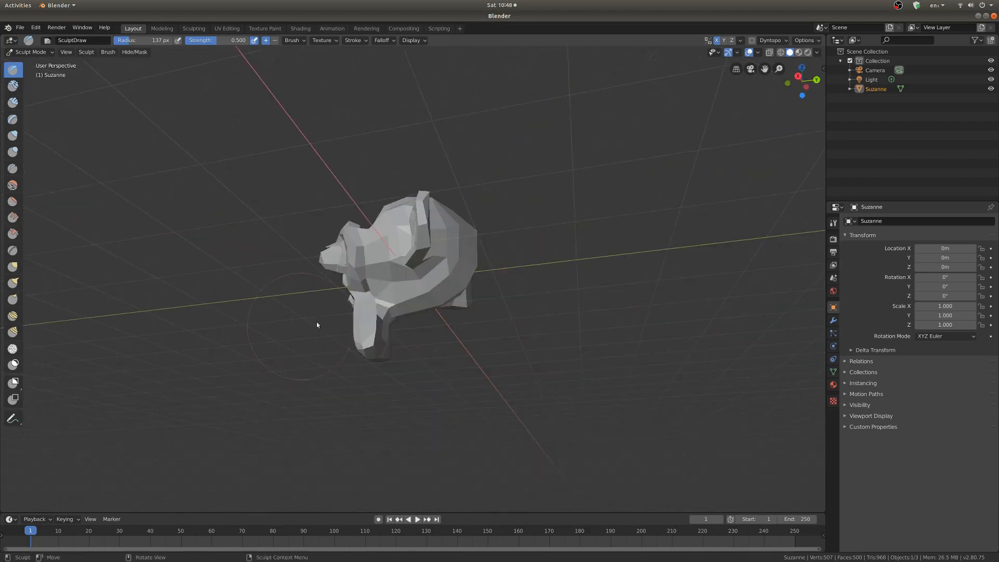
key(Tab)
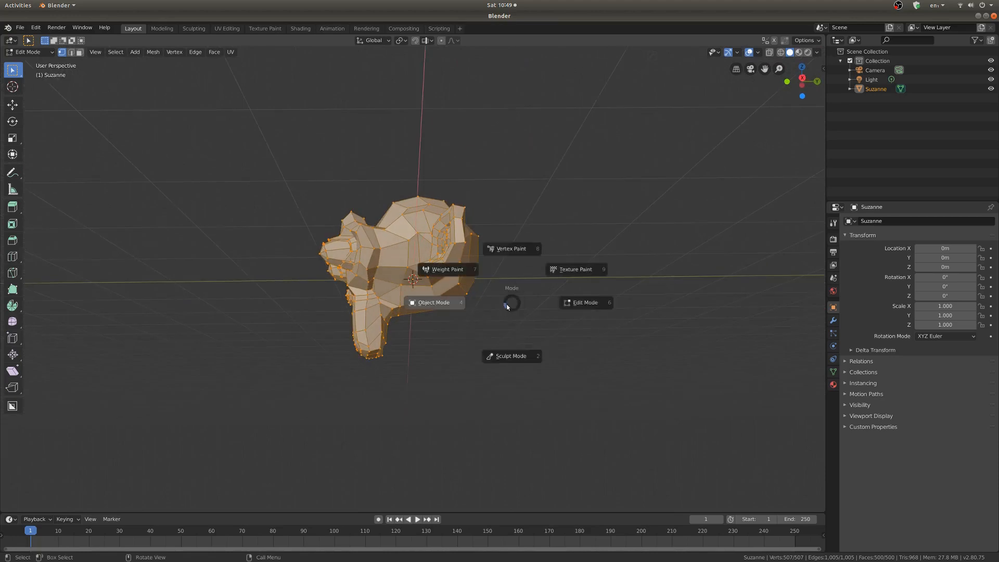
click(511, 356)
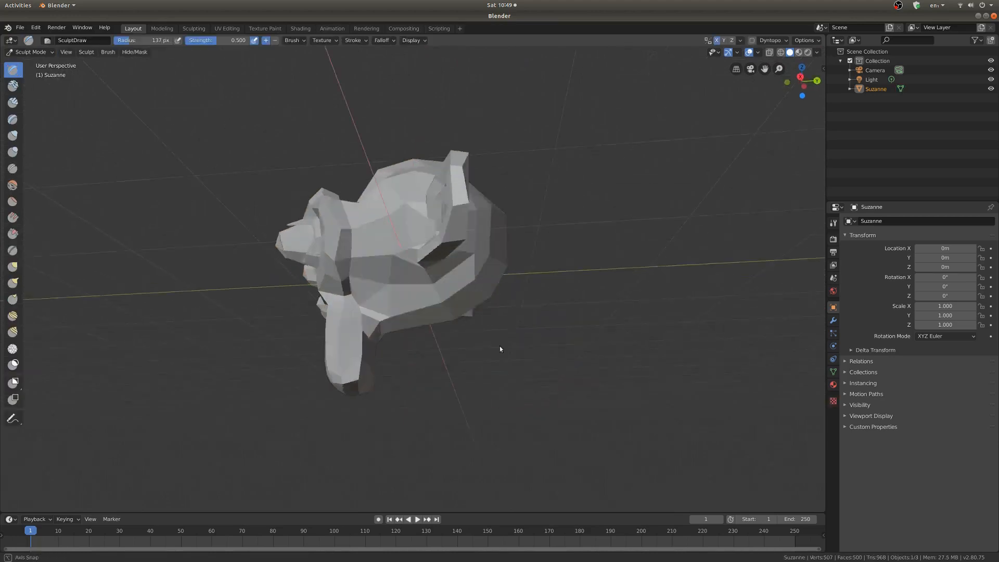
- Enable Dynamic Topology from the Sculpt menu and accept the vertex data warning
click(86, 52)
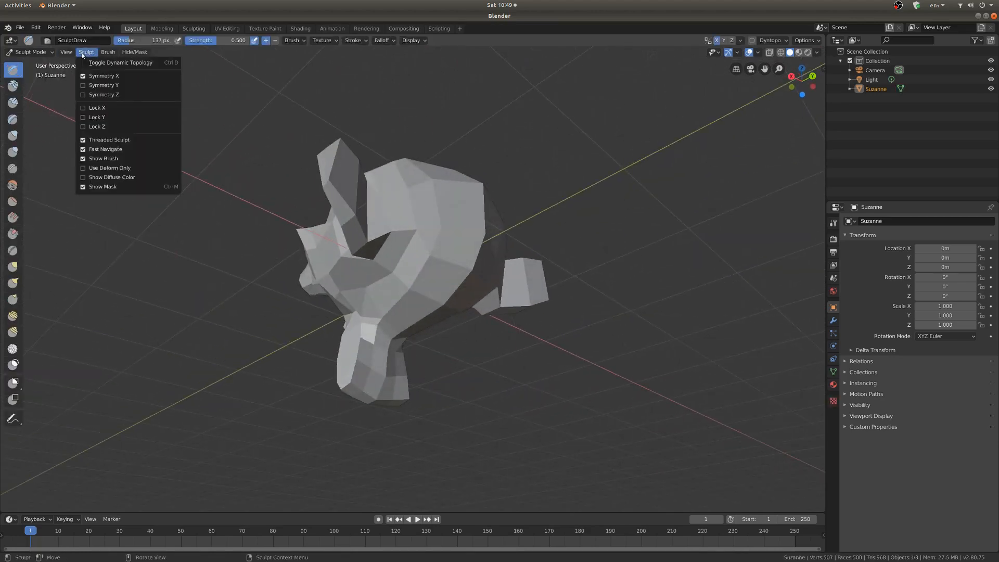
click(121, 62)
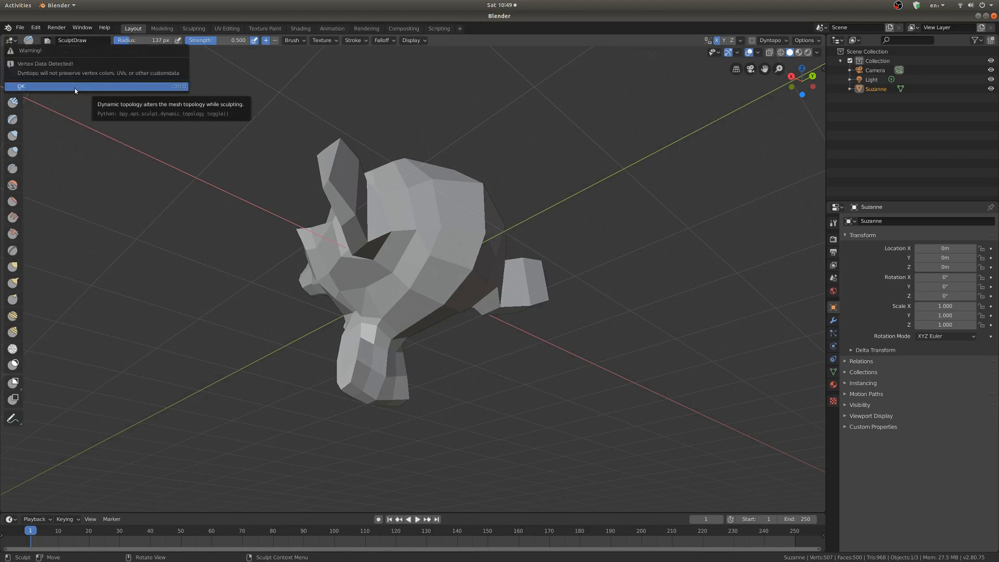
click(21, 86)
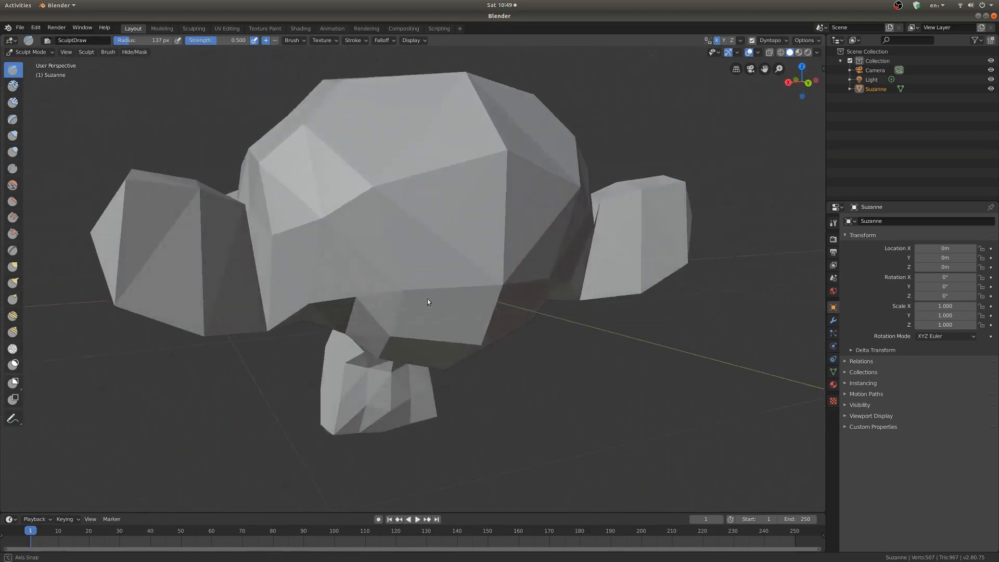
- Sculpt a smooth dome on the monkey's forehead with the Draw brush
drag(427, 300, 417, 319)
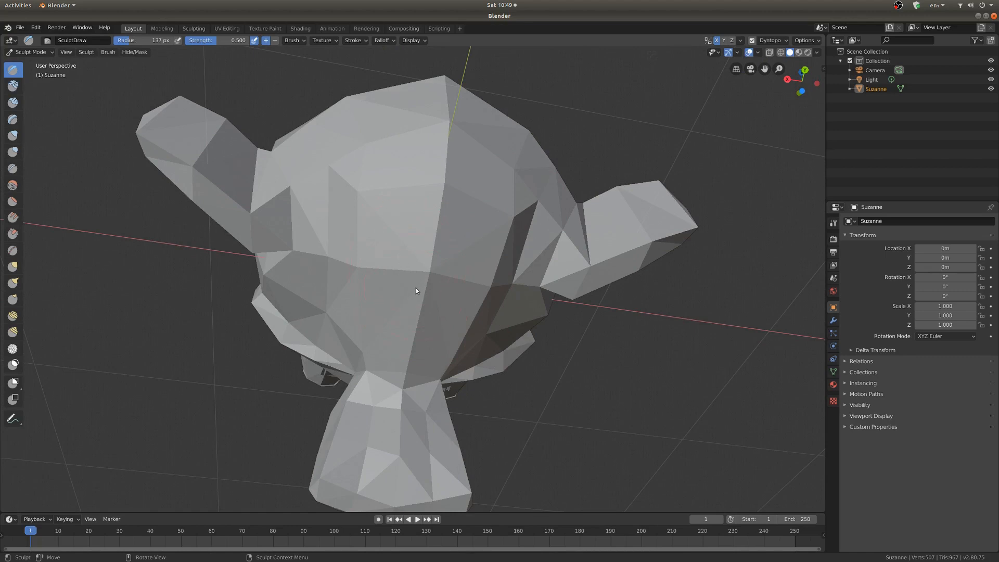
mouse_move(403, 269)
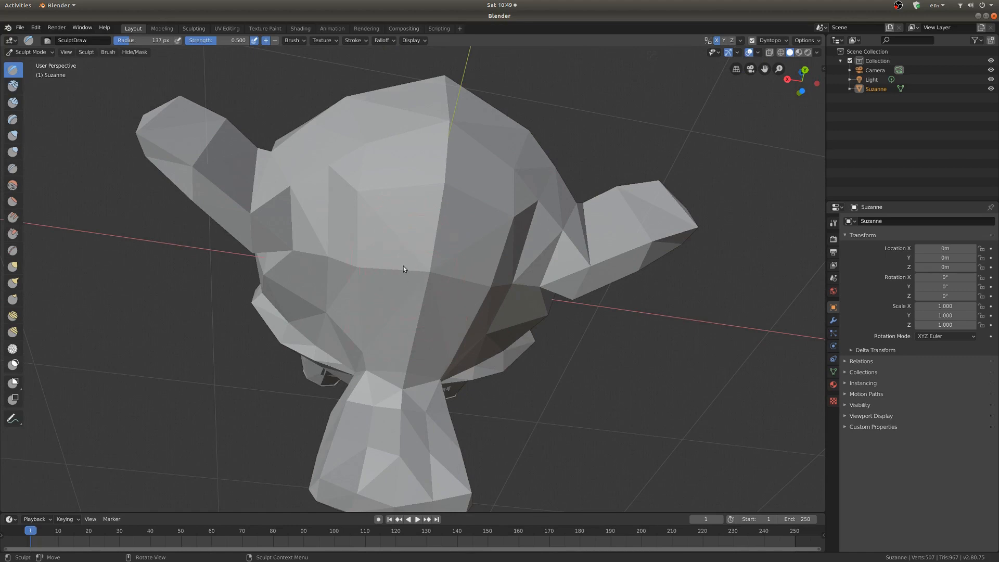
drag(403, 269, 471, 215)
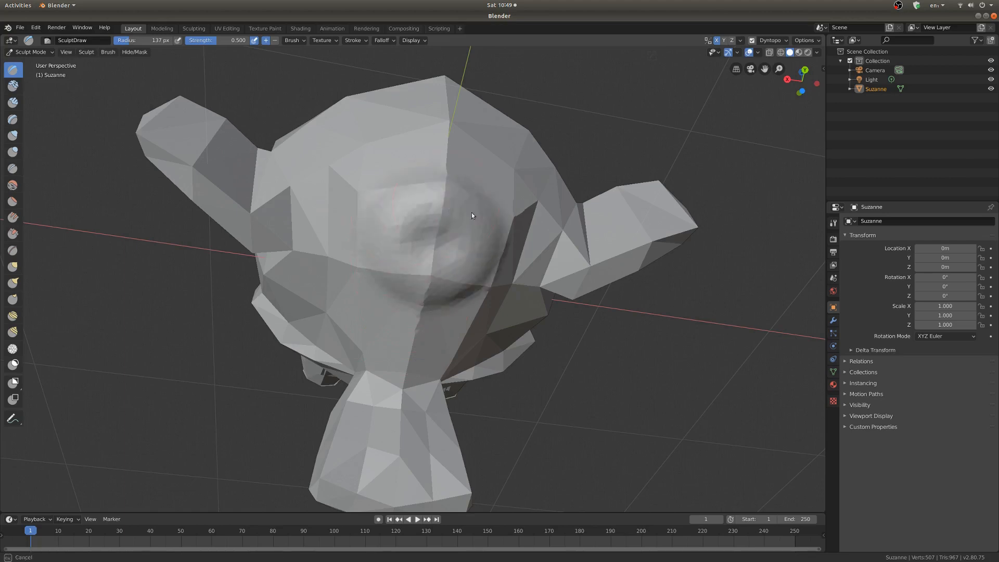
drag(471, 215, 393, 243)
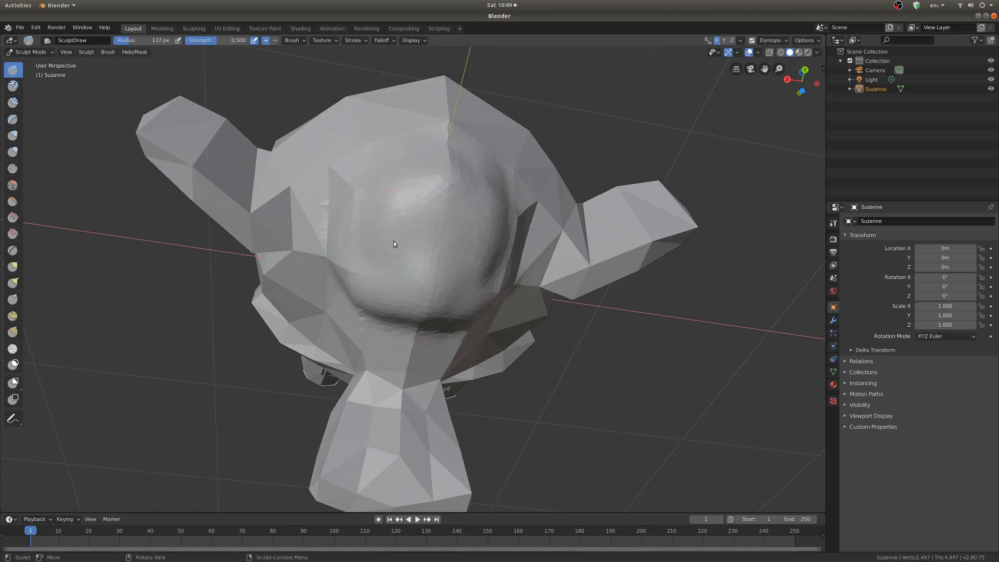
drag(393, 244, 484, 283)
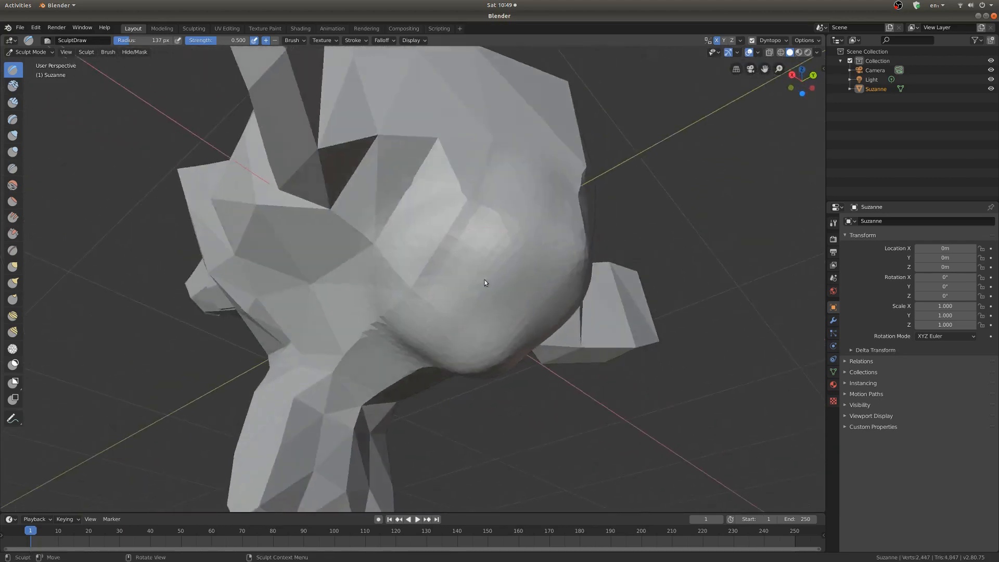
drag(484, 282, 402, 259)
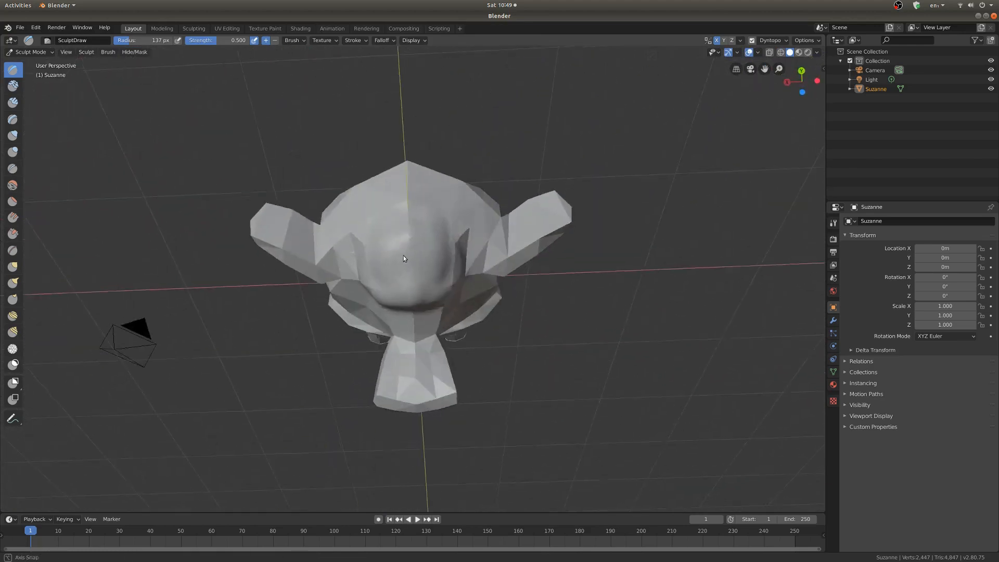
drag(403, 259, 493, 344)
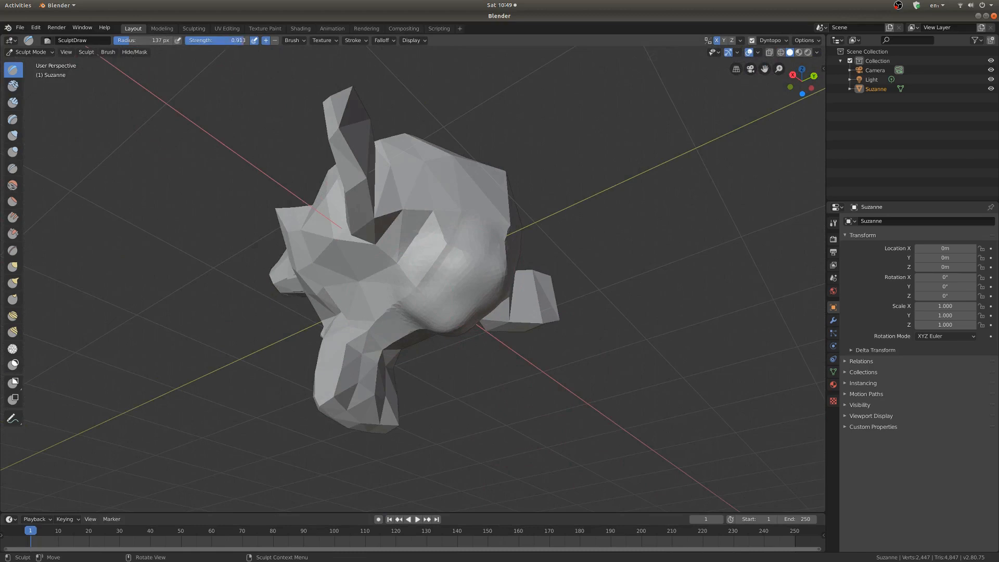
- Raise brush Strength to 1.0 and inflate a large rounded lump below the face
drag(446, 254, 425, 271)
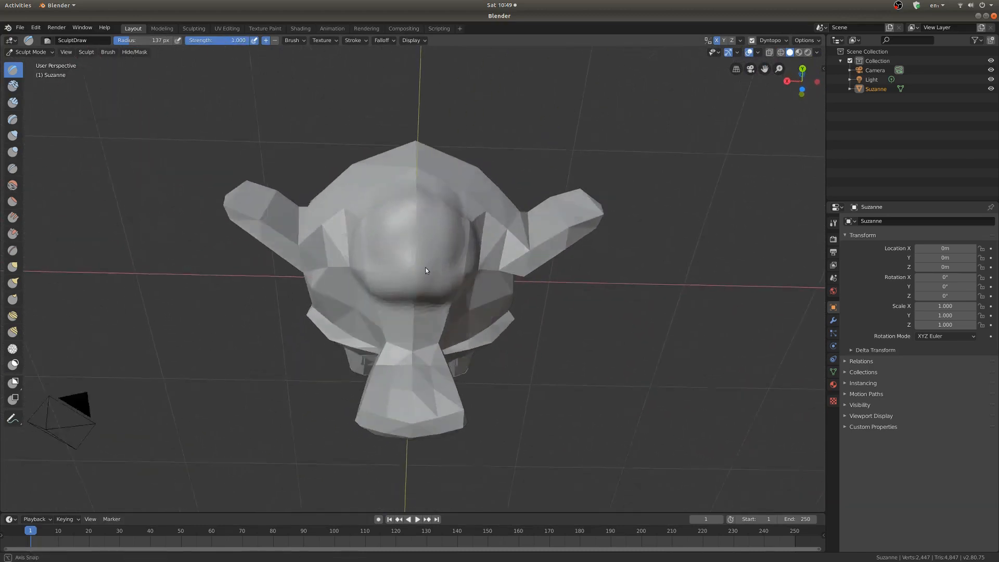
scroll(down, 3)
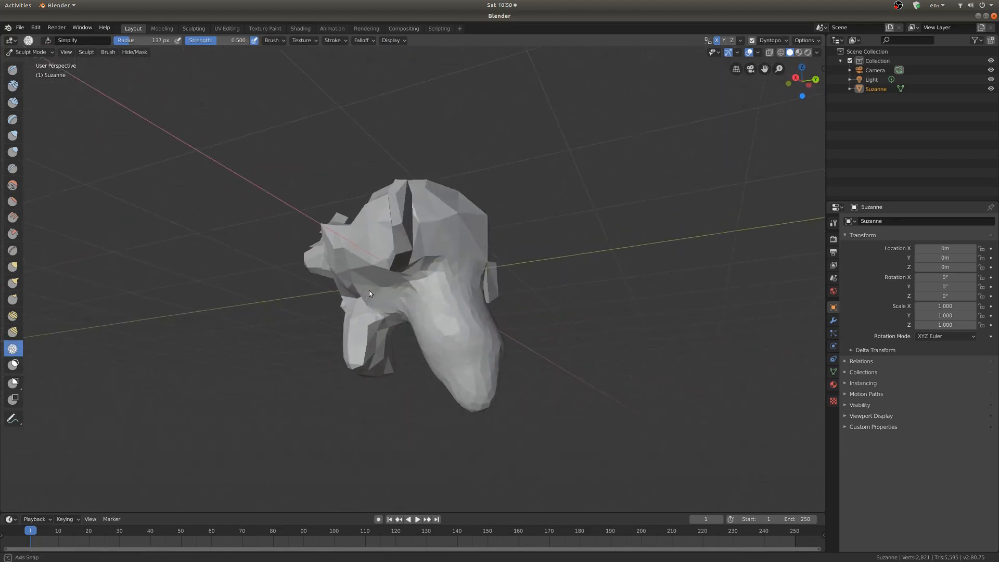
click(13, 70)
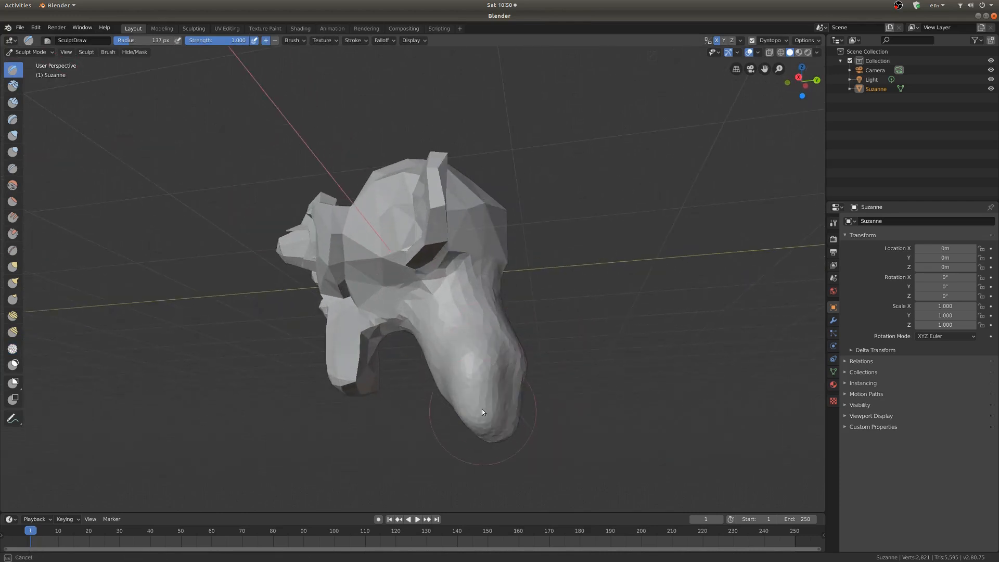
drag(481, 412, 455, 354)
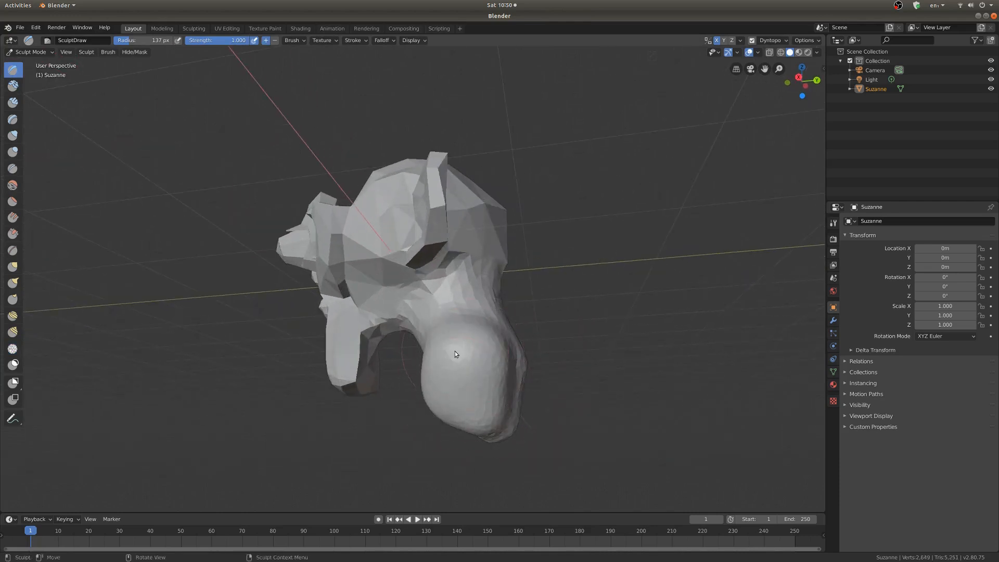
drag(456, 354, 459, 396)
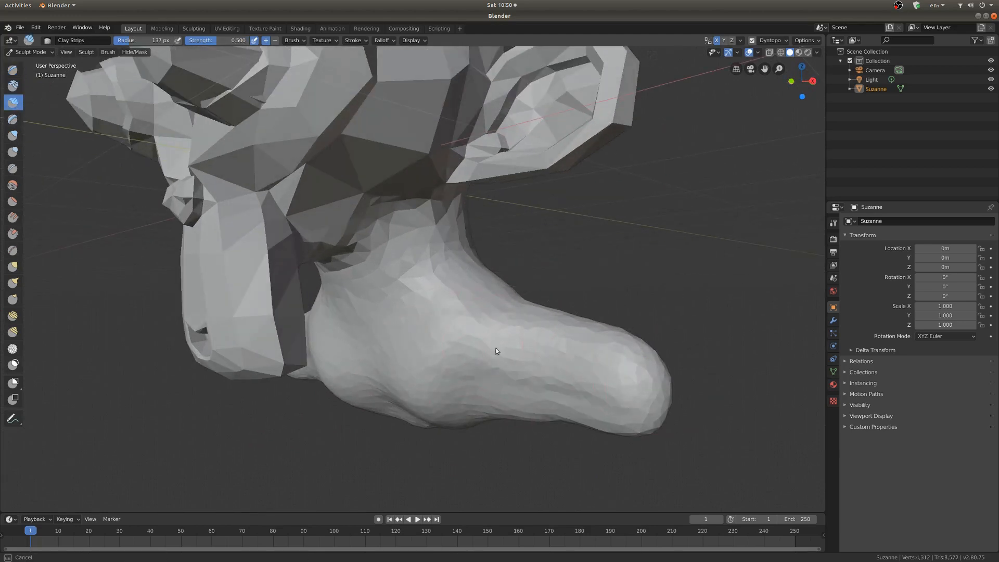
- Layer Clay Strips strokes along the lump under the head, bulking up its tip
click(498, 351)
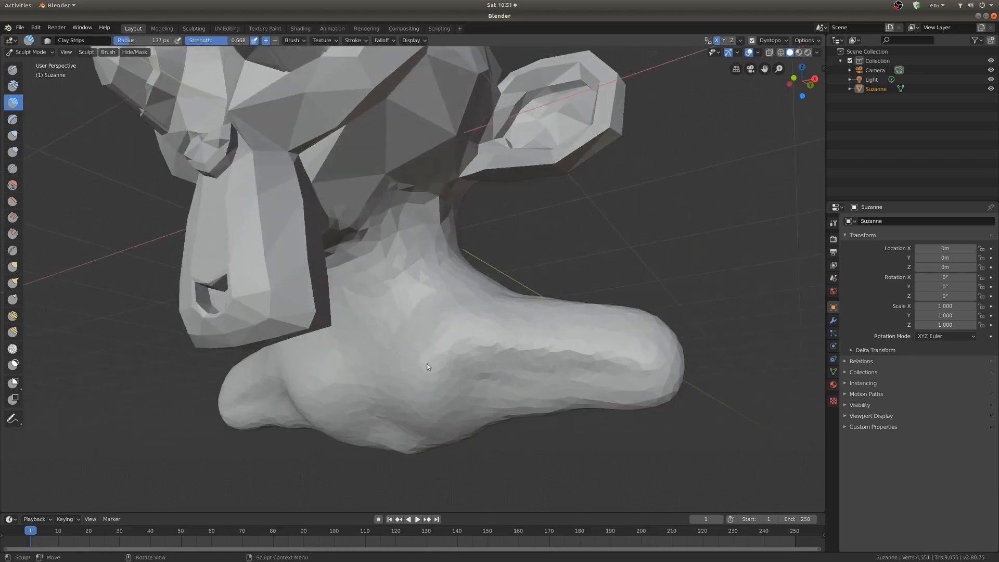
drag(426, 367, 458, 375)
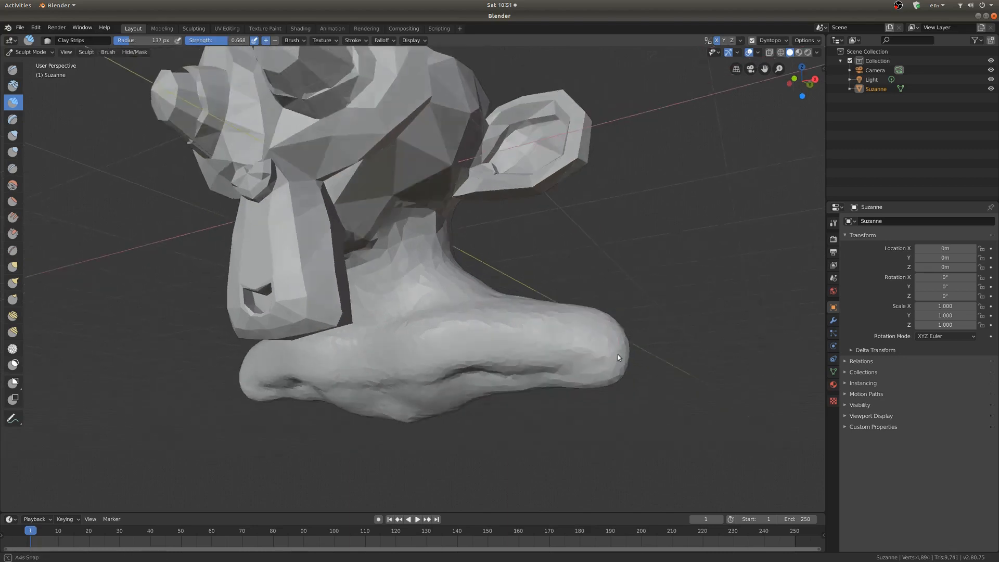
drag(618, 357, 480, 408)
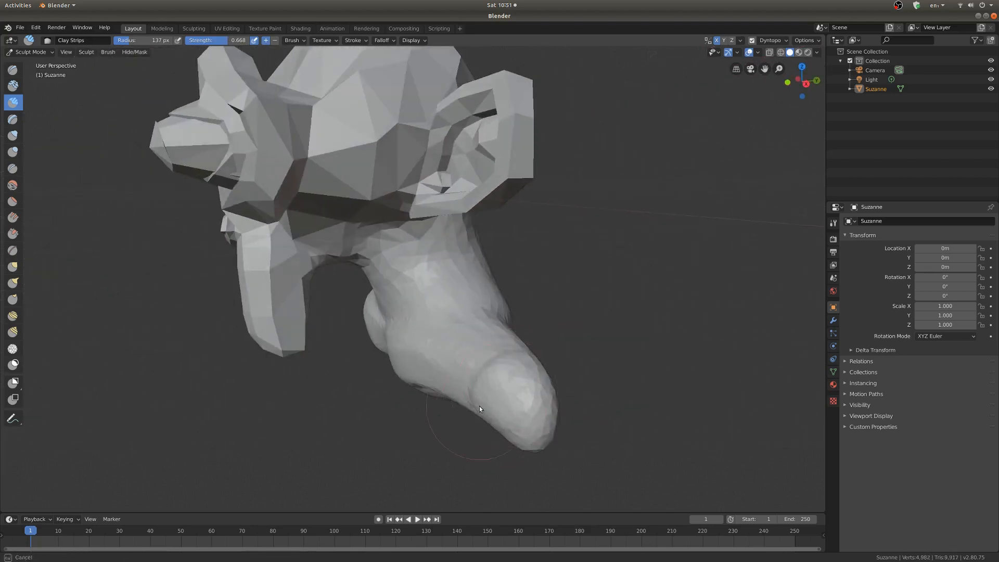
drag(480, 407, 452, 389)
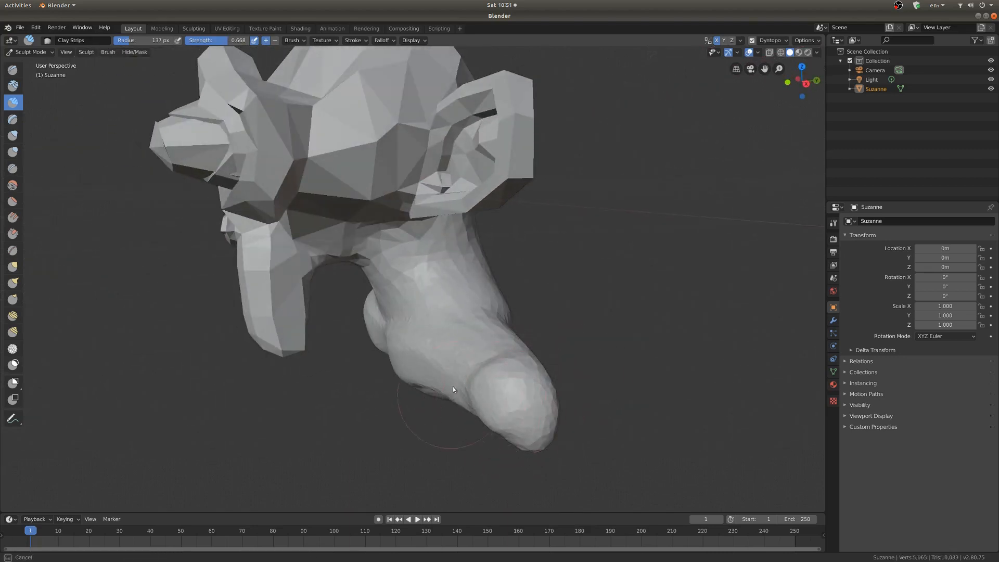
drag(453, 390, 415, 429)
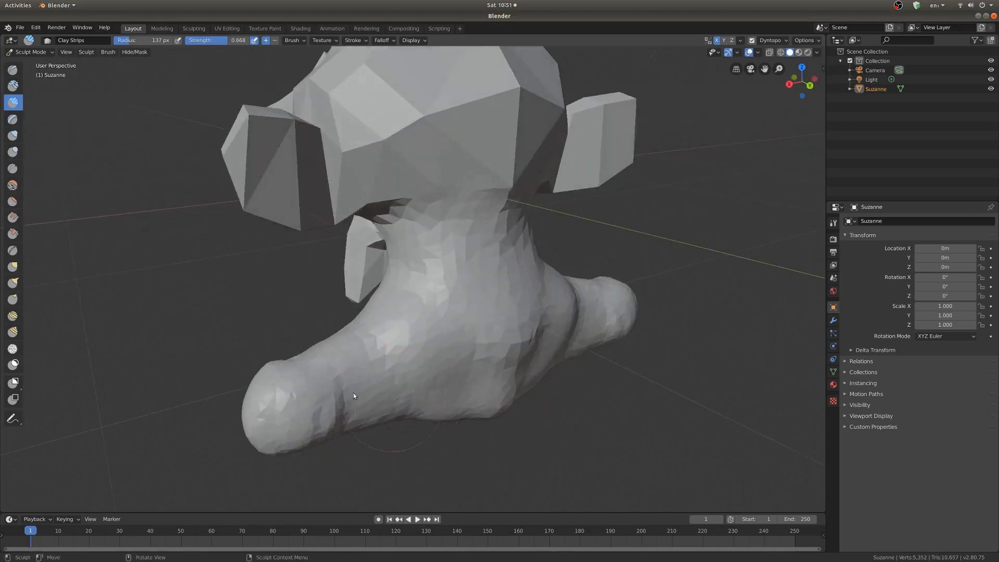
drag(354, 395, 287, 398)
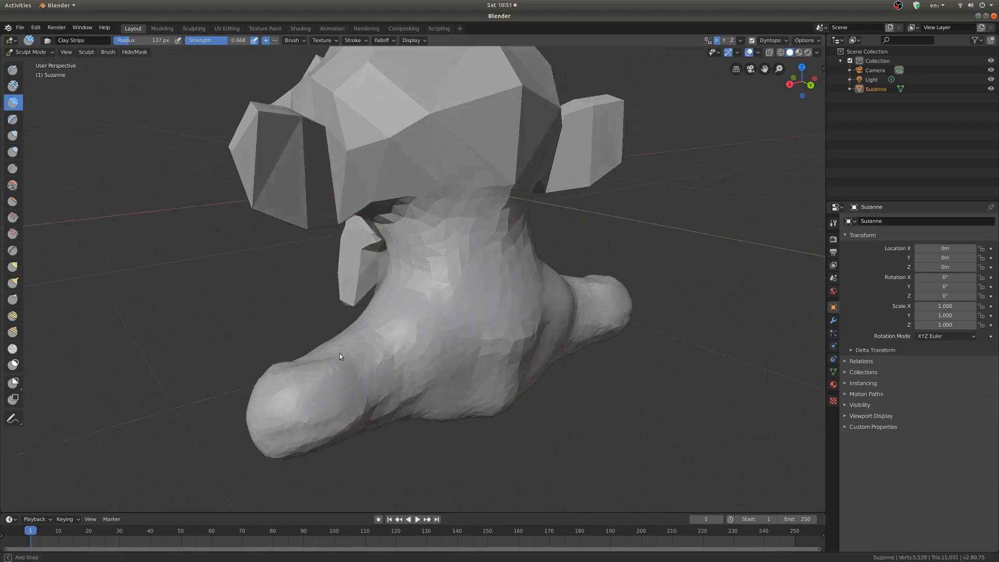
drag(339, 356, 549, 330)
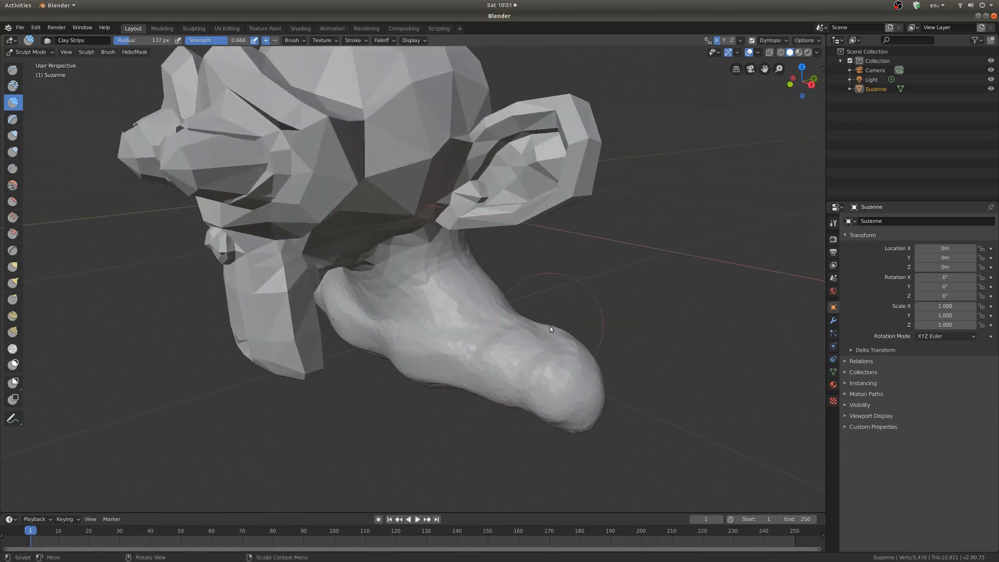
drag(549, 330, 564, 355)
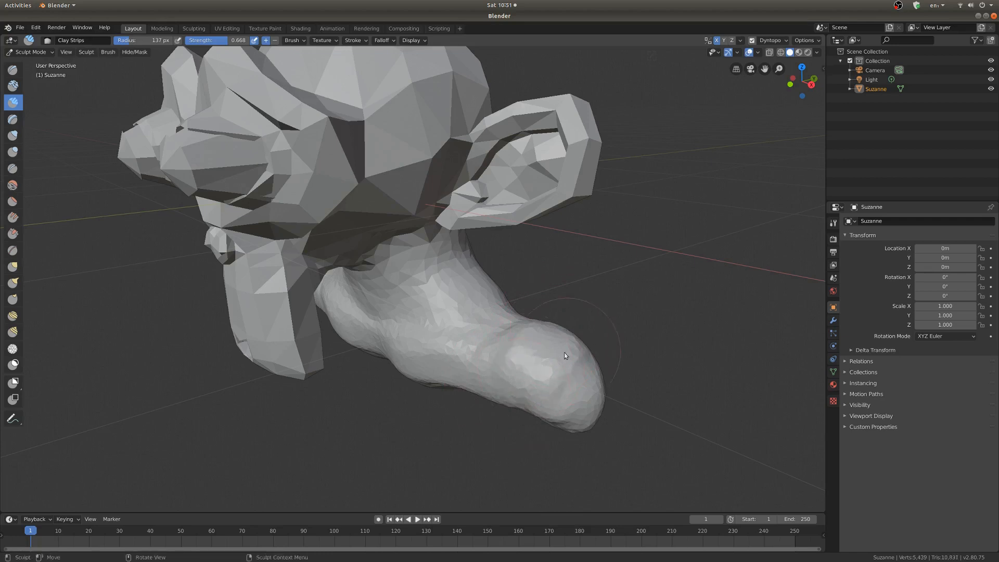
drag(564, 356, 589, 353)
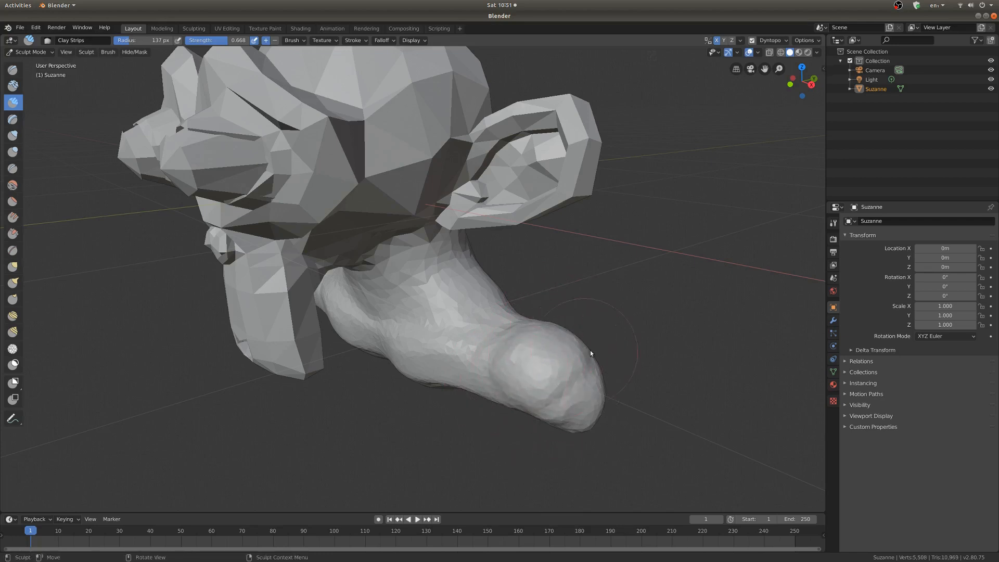
- Build the clay mass into a neck and shoulders forming a rounded bust
drag(591, 354, 441, 387)
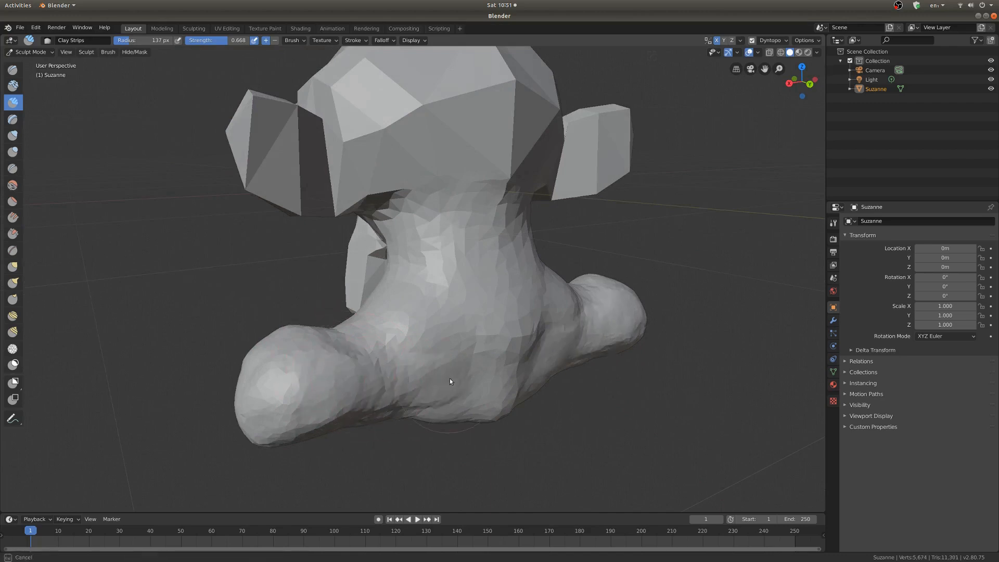
drag(450, 381, 457, 419)
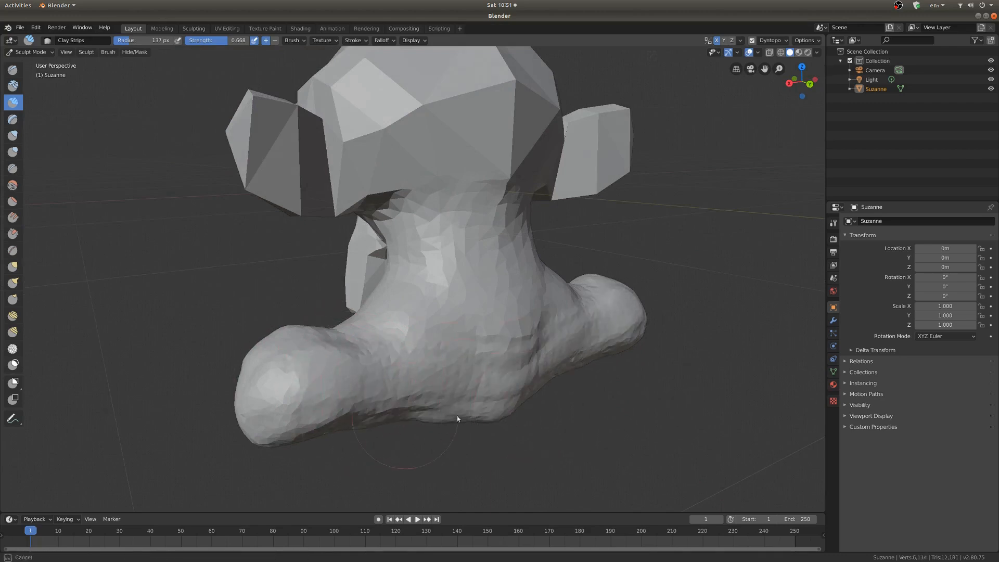
drag(456, 419, 438, 326)
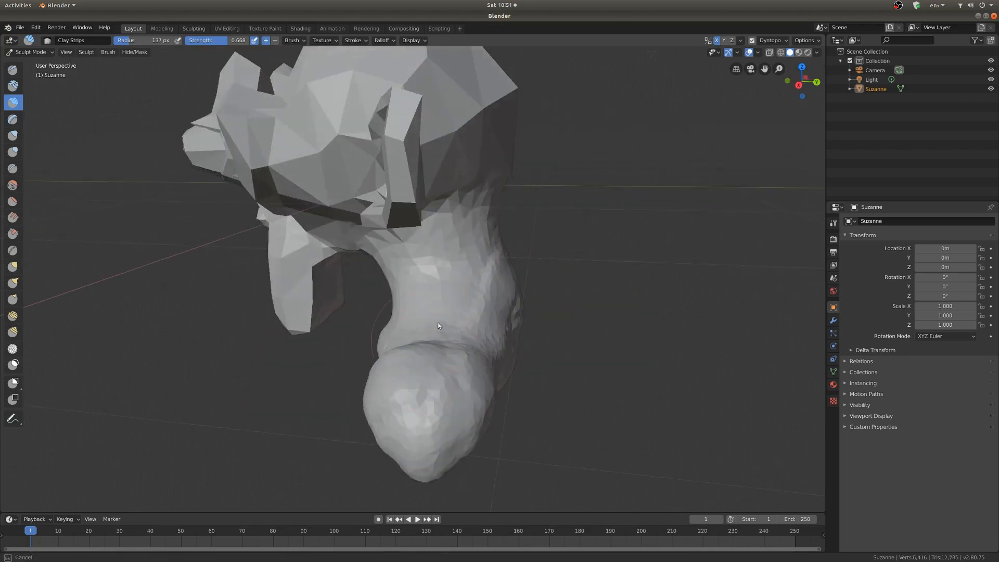
drag(438, 326, 513, 328)
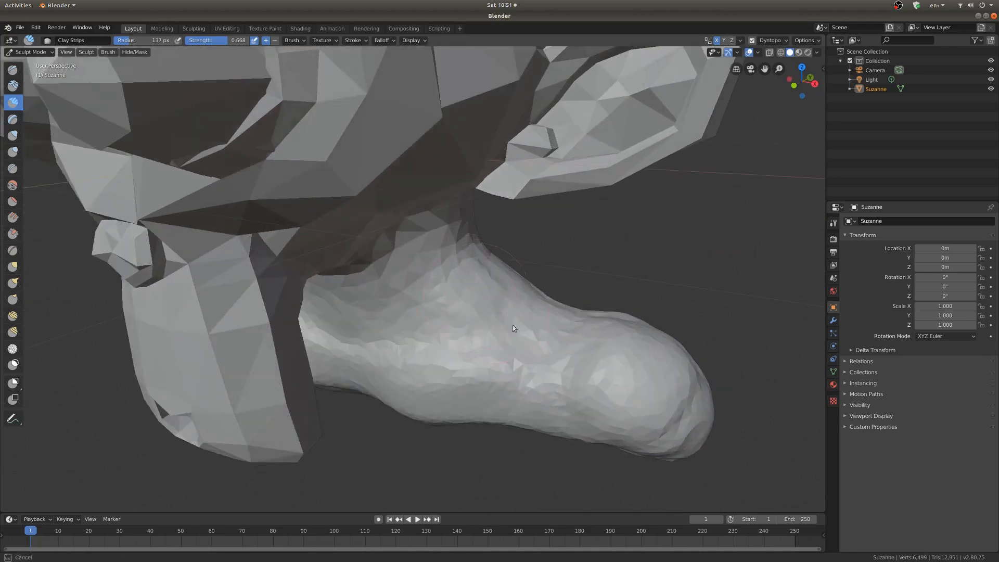
drag(512, 328, 452, 315)
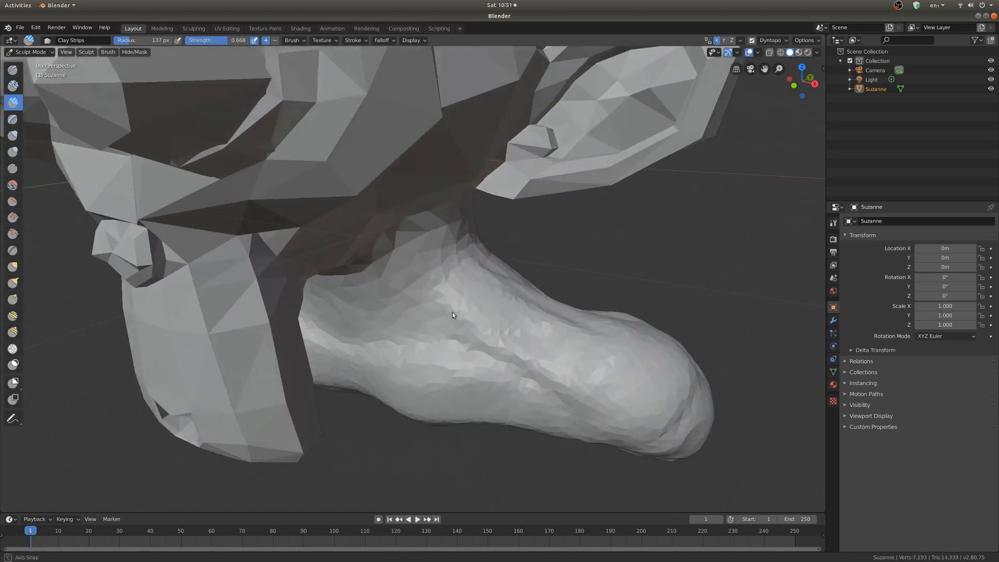
drag(452, 314, 360, 301)
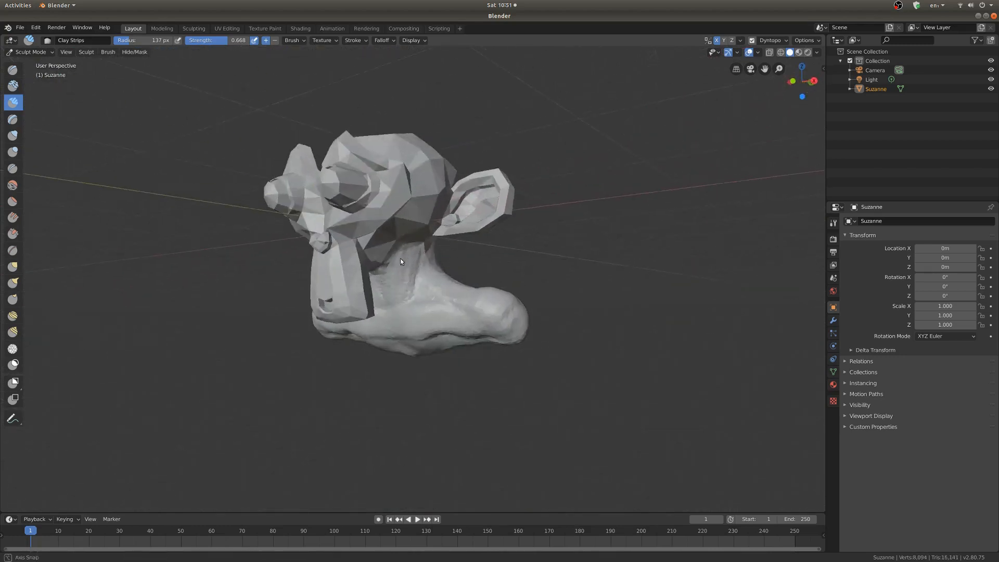
drag(399, 261, 350, 396)
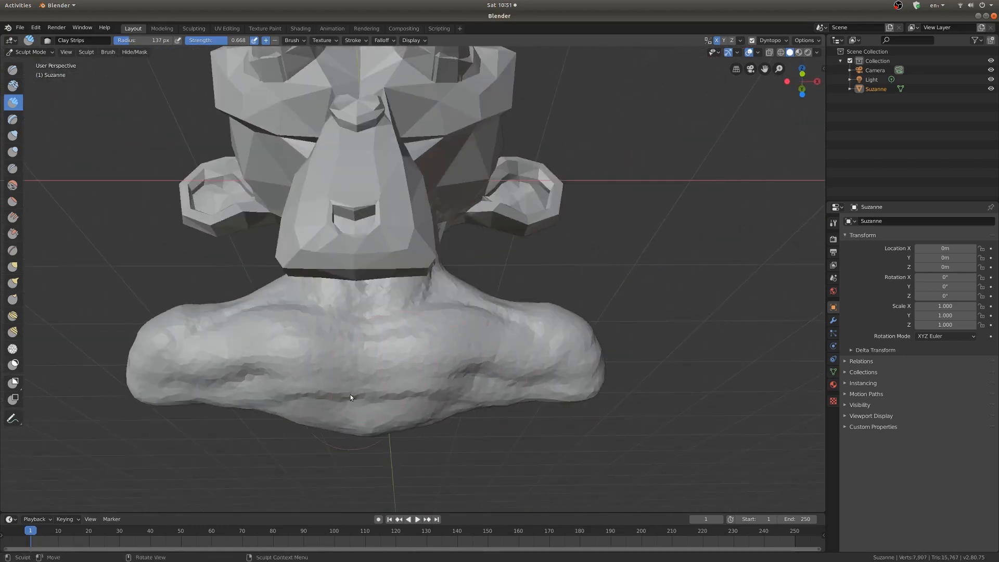
drag(350, 396, 427, 389)
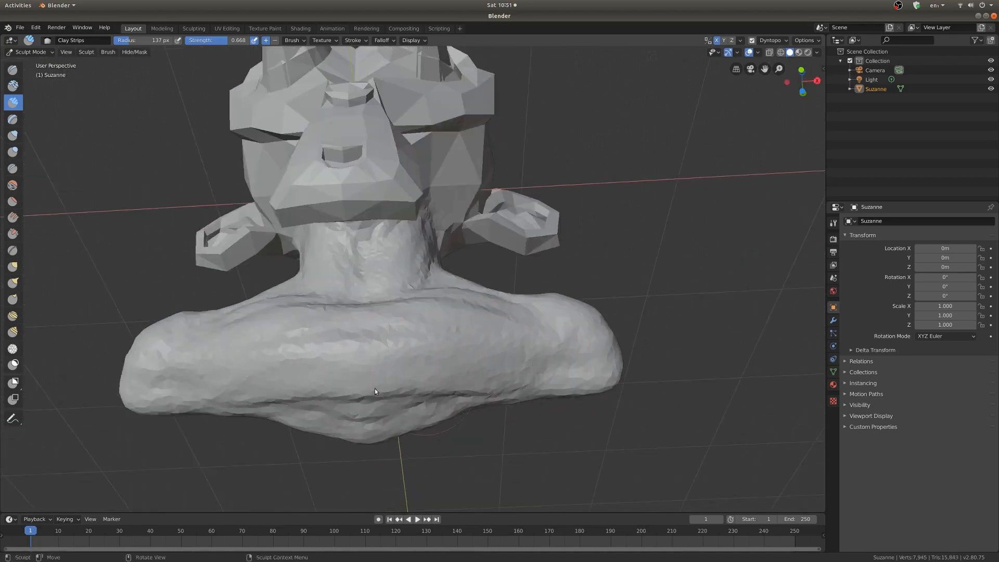
drag(375, 391, 568, 346)
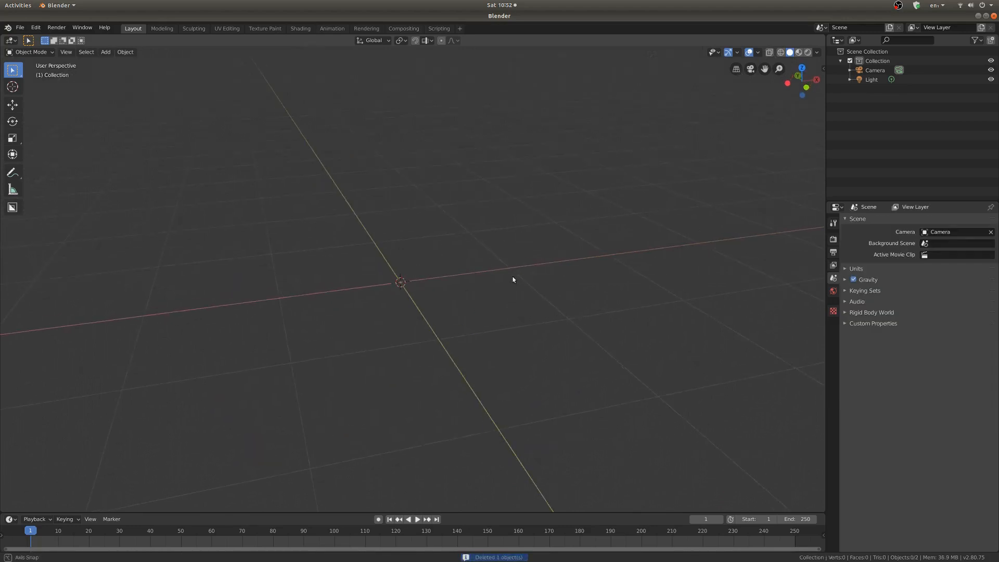
- Add a fresh monkey head with a Multiresolution modifier subdivided once
click(105, 52)
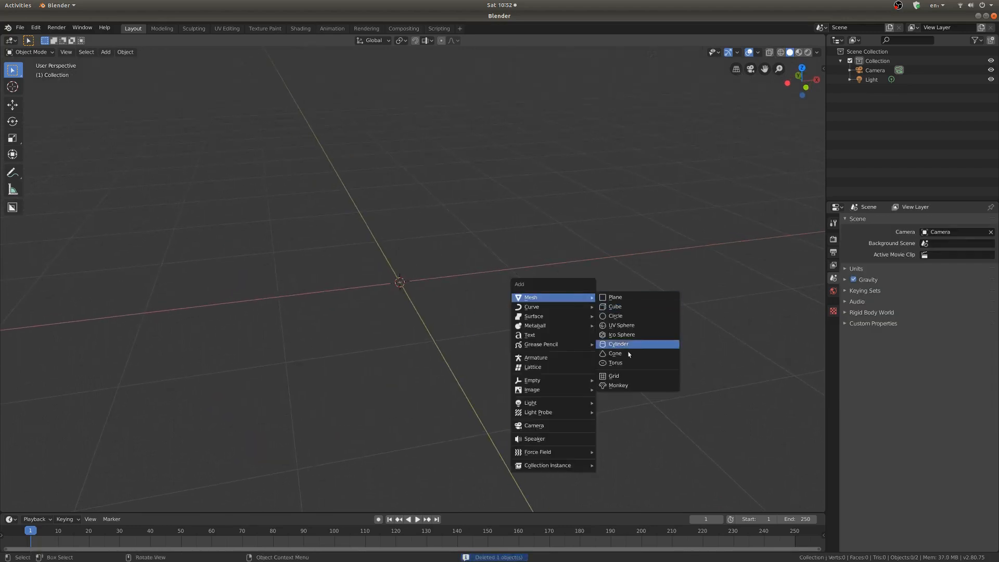
click(617, 385)
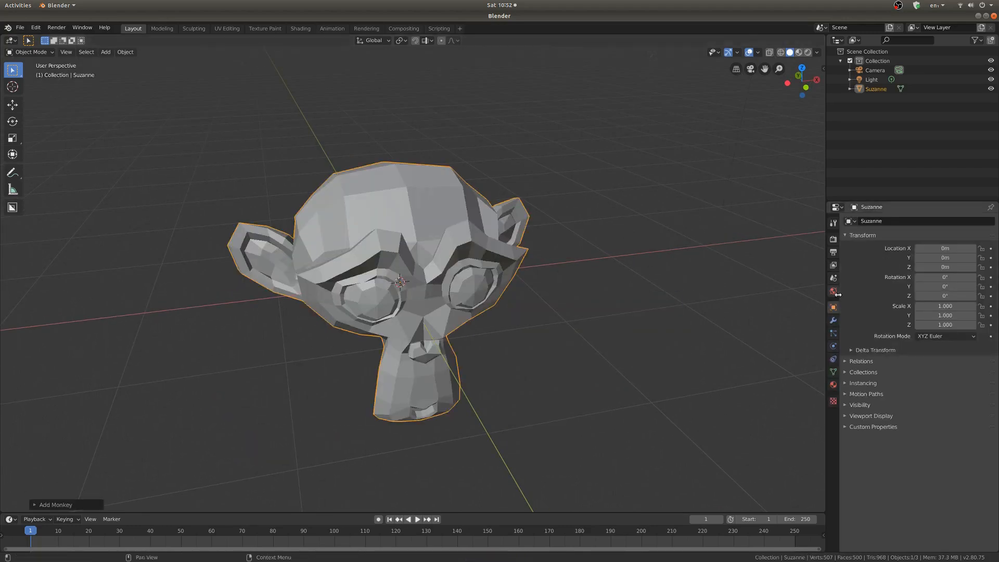
click(833, 319)
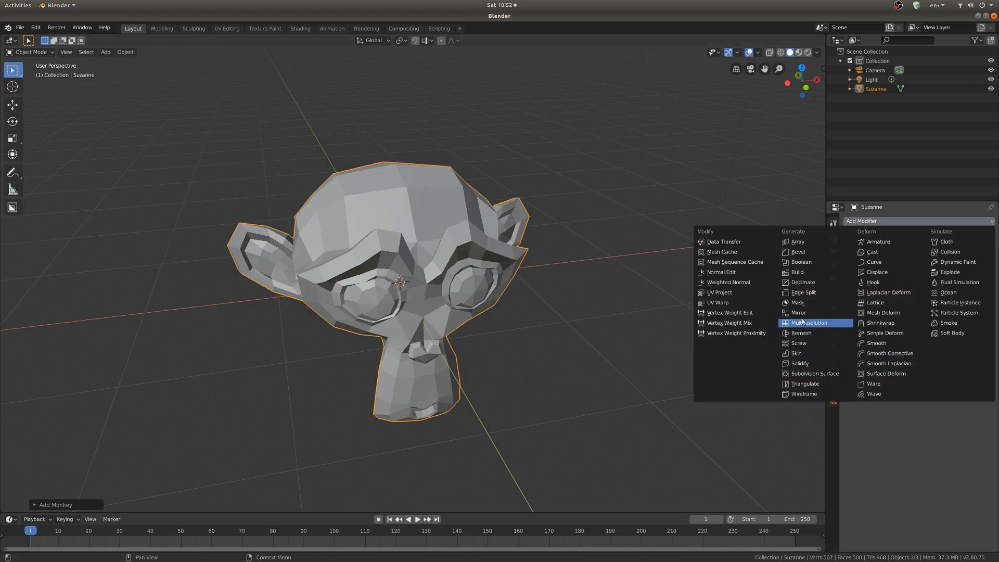
click(809, 323)
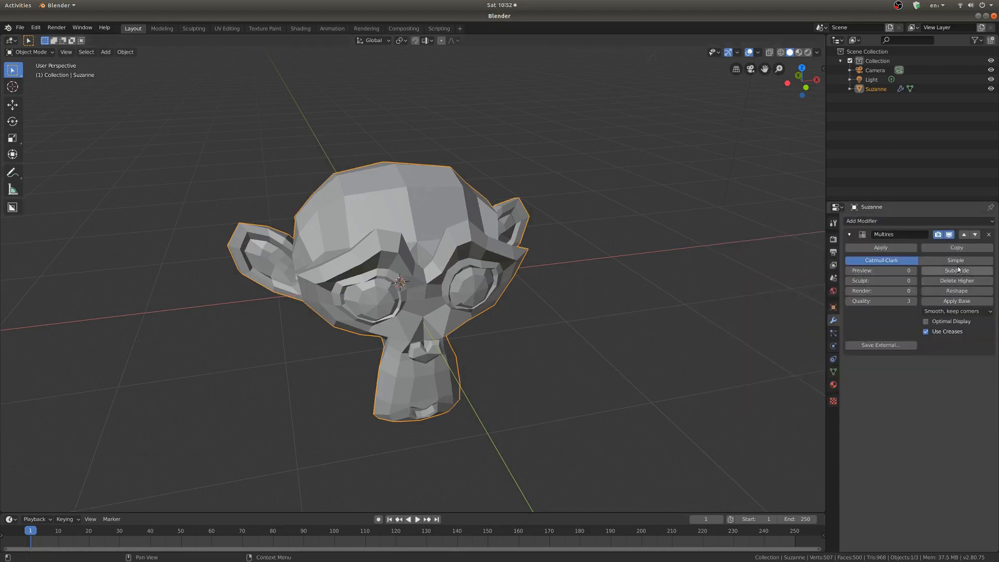
click(955, 270)
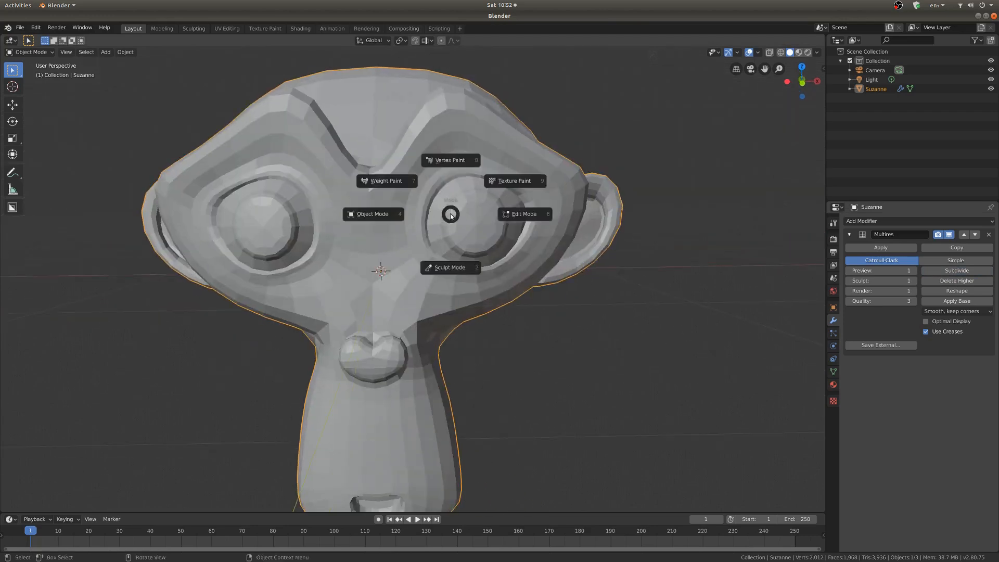
- Enter Sculpt Mode on the new head and inspect the chin and mouth
click(449, 267)
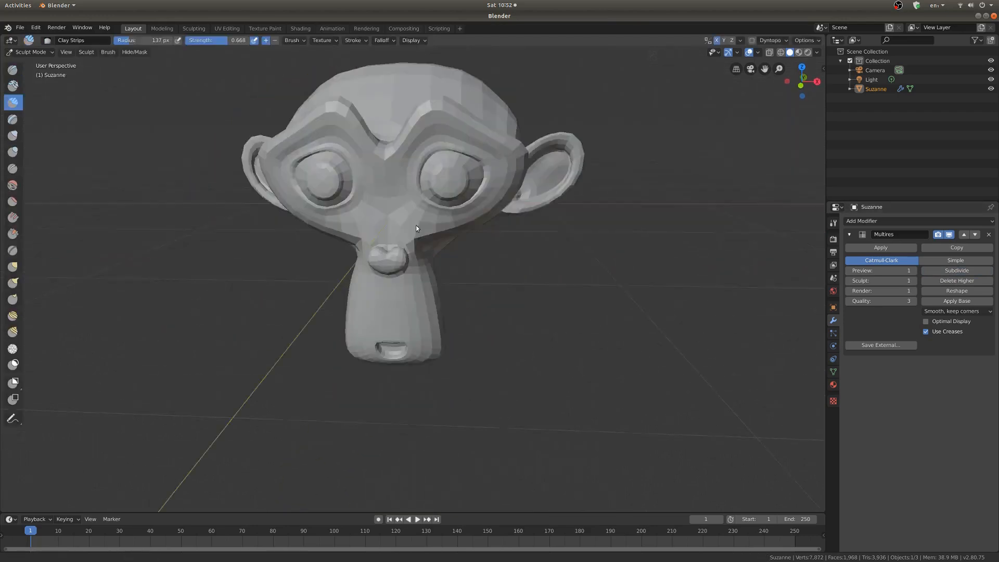
drag(414, 229, 489, 213)
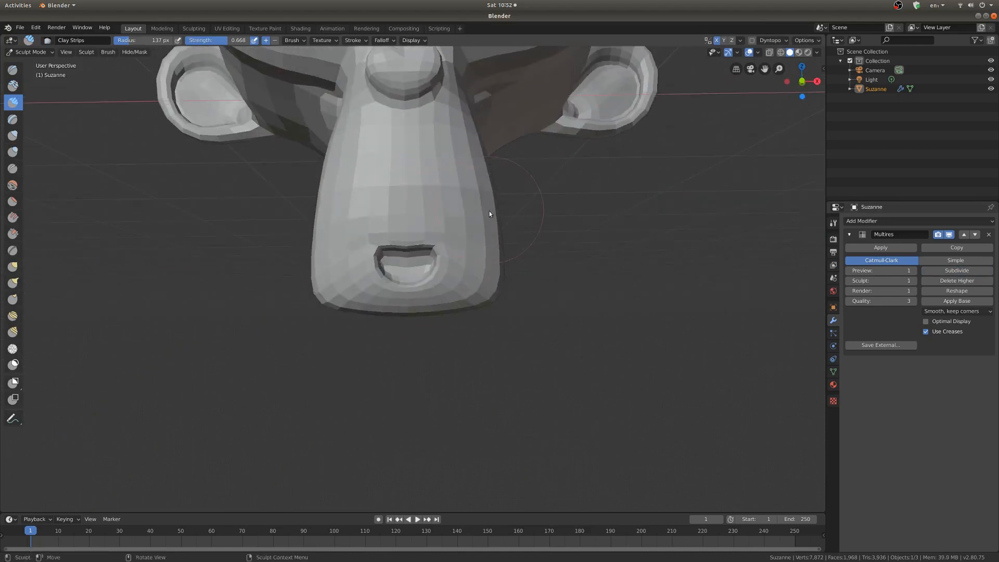
drag(489, 213, 439, 221)
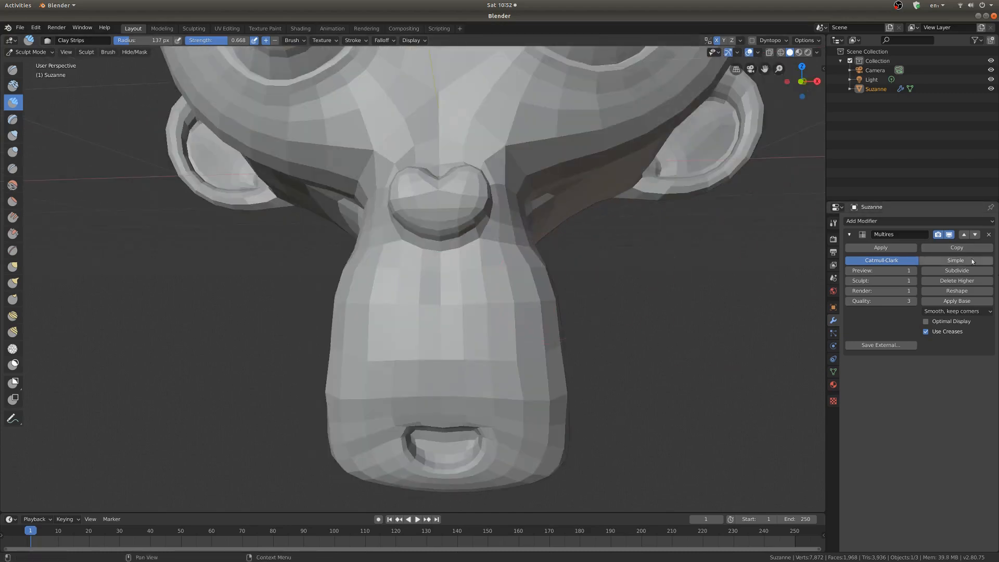
- Subdivide the Multires modifier to level 2 and inspect the head all around
click(954, 271)
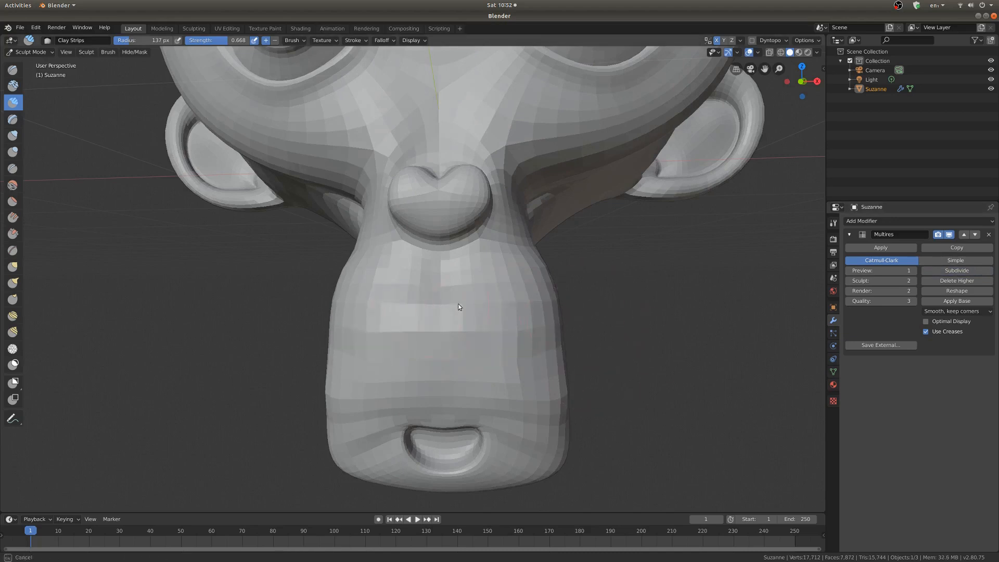
drag(458, 306, 411, 215)
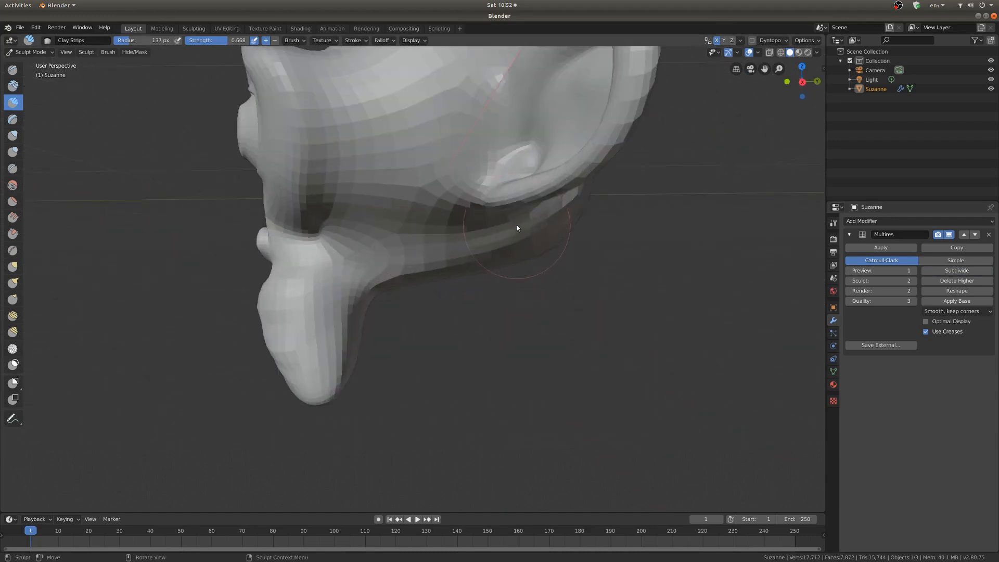
drag(516, 228, 439, 172)
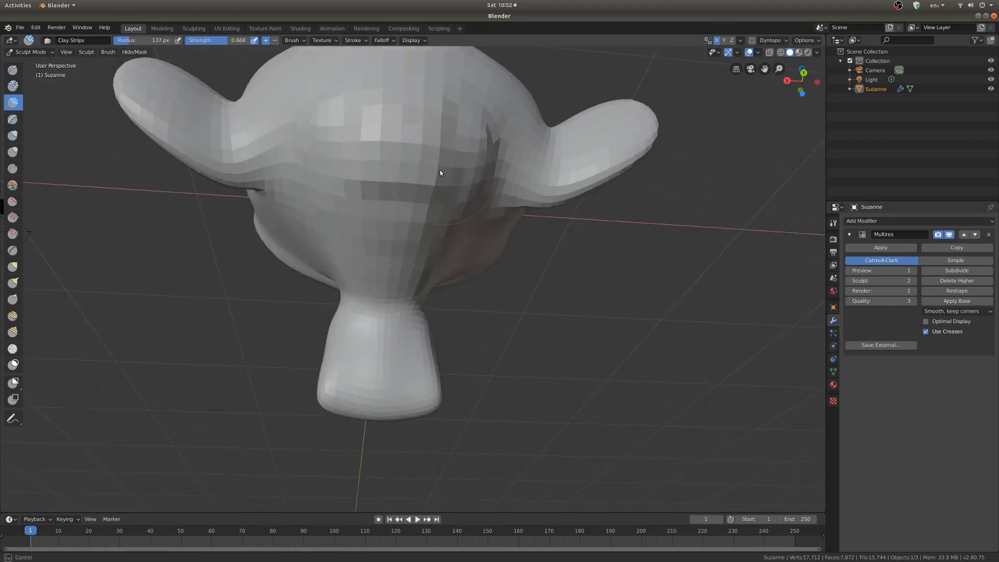
drag(439, 172, 390, 170)
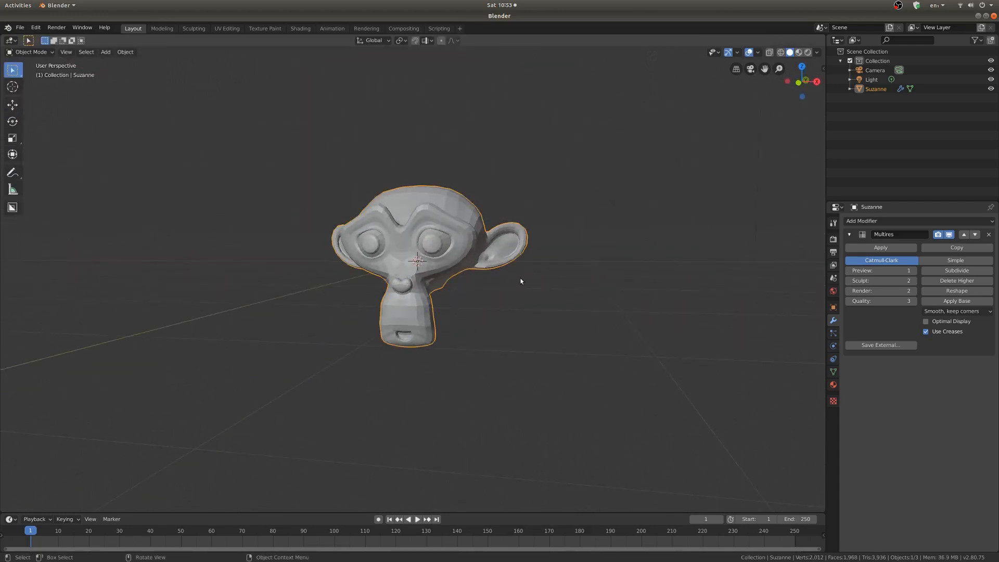
- Apply Shade Smooth to the monkey head from the Object context menu
click(29, 52)
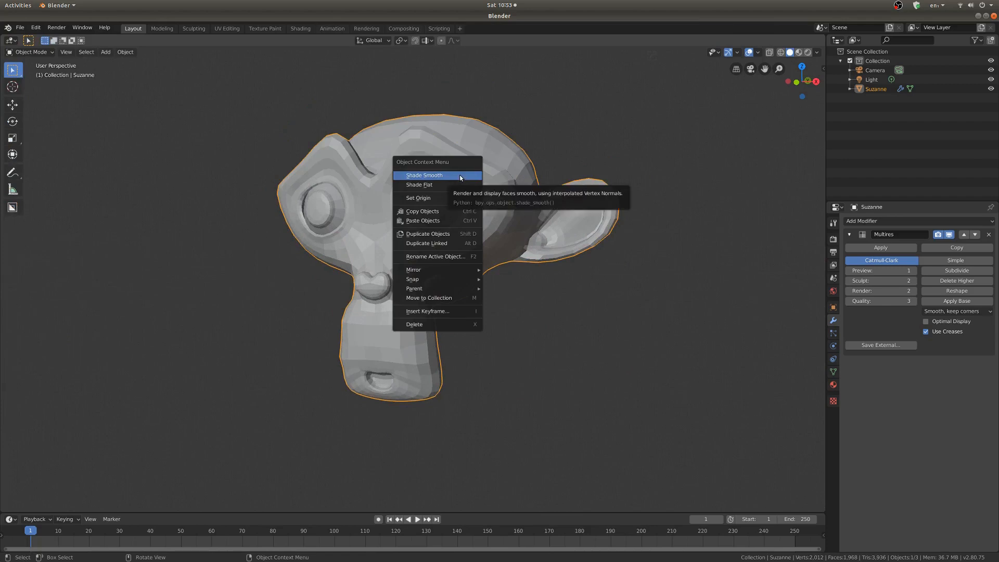
click(423, 175)
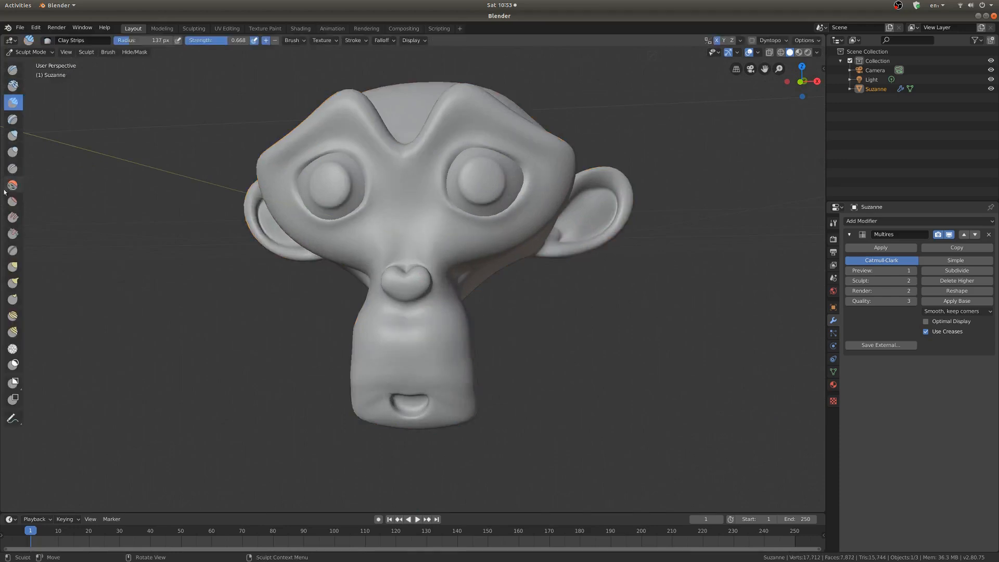
mouse_move(18, 145)
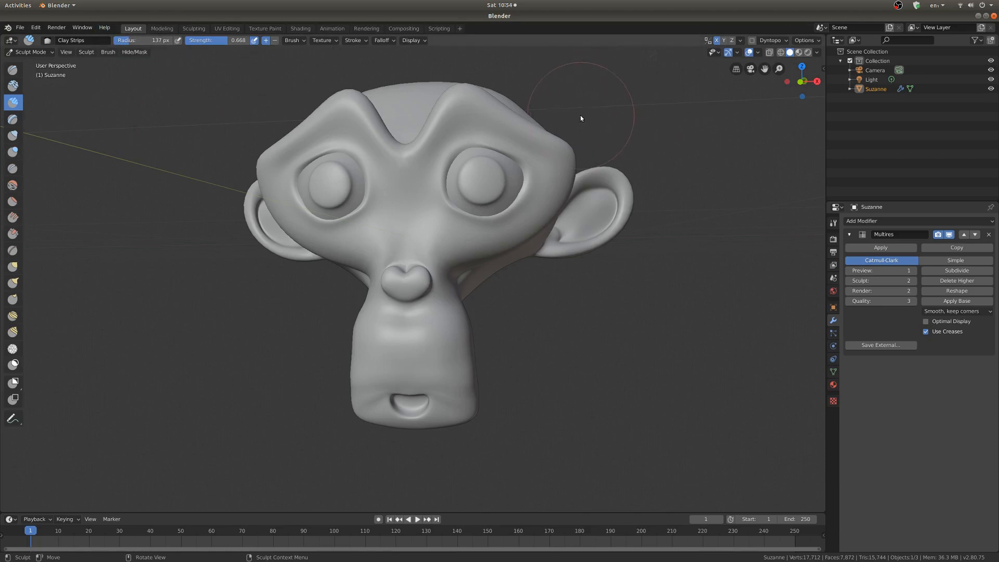
mouse_move(546, 129)
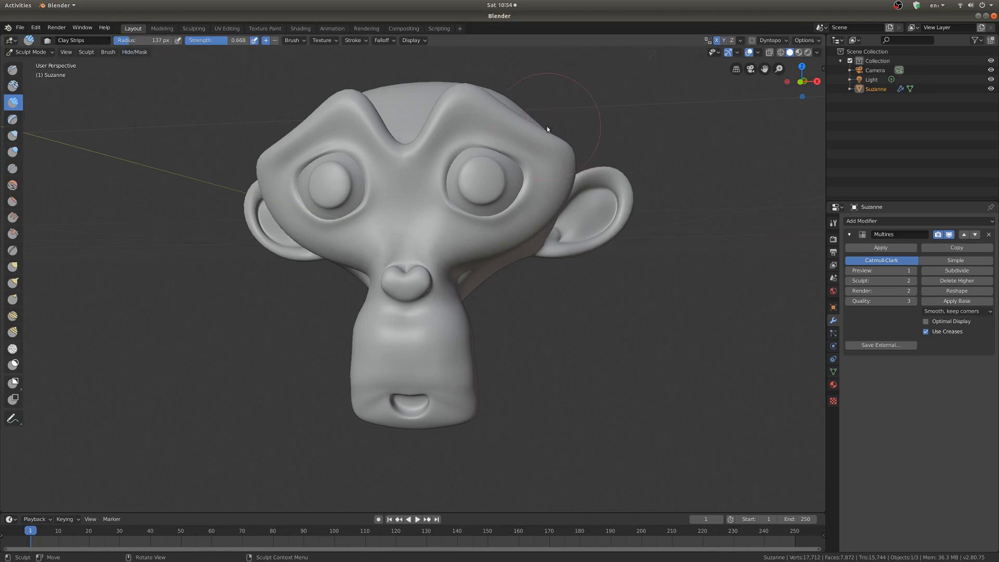